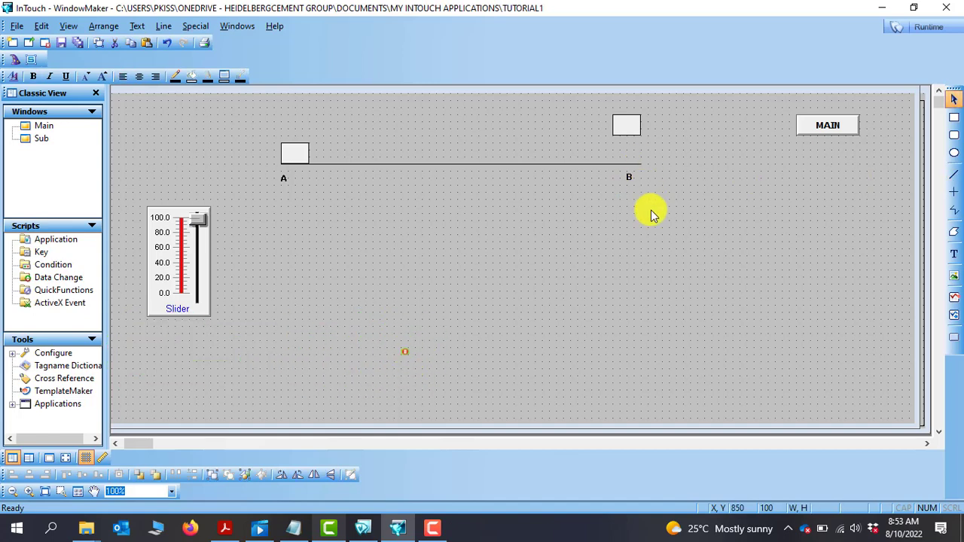
Step: Draw a vertical line from B down to C and move the top-right box beside B
left_click_drag(641, 163, 640, 403)
type("C")
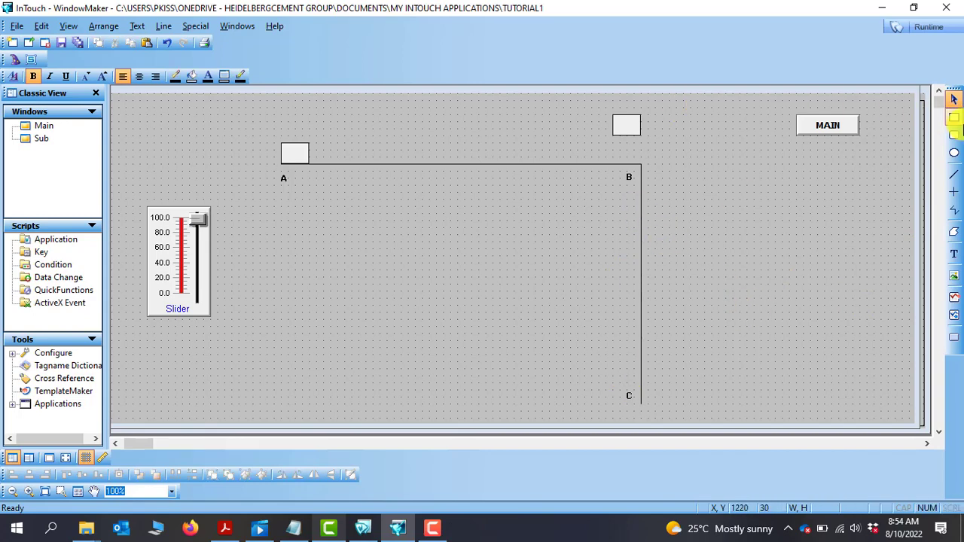
left_click(627, 125)
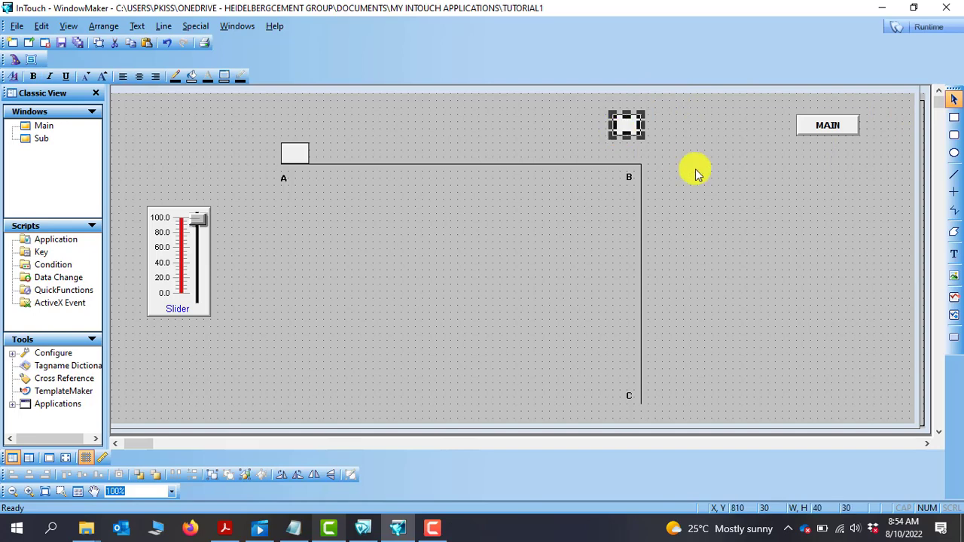
left_click_drag(627, 125, 662, 175)
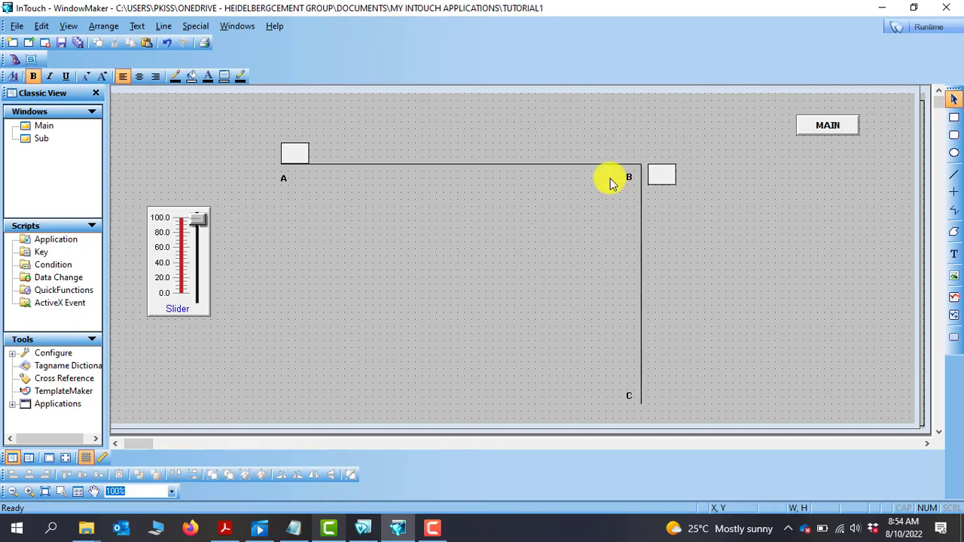
mouse_move(518, 241)
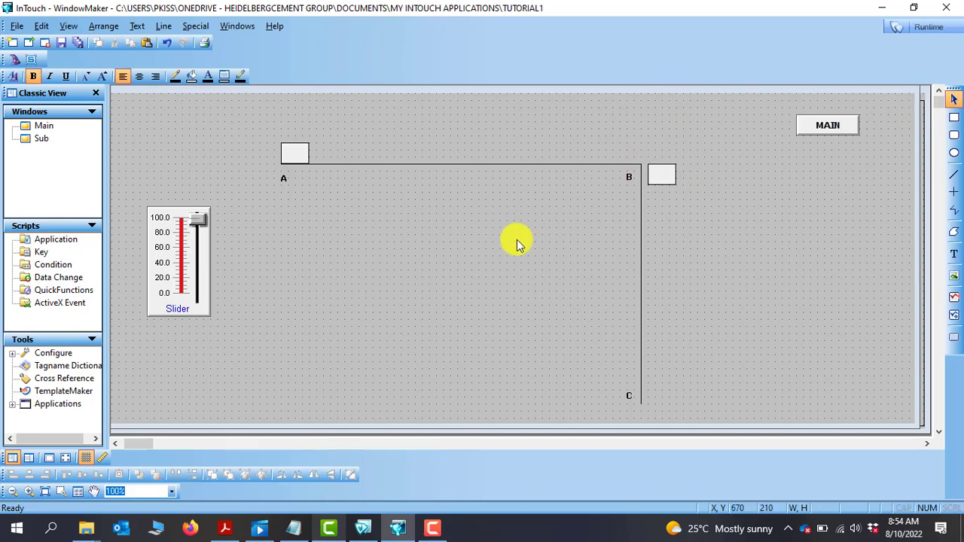
mouse_move(128, 313)
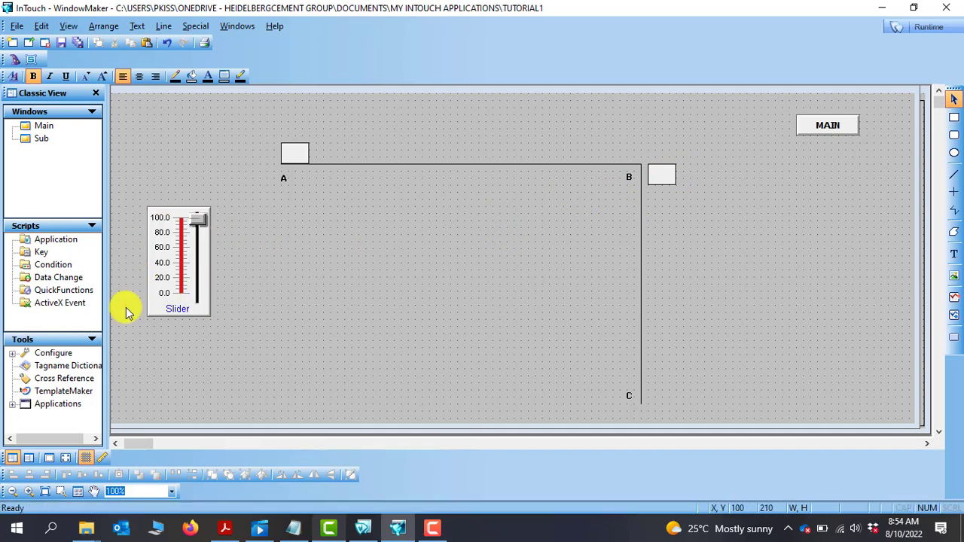
mouse_move(435, 197)
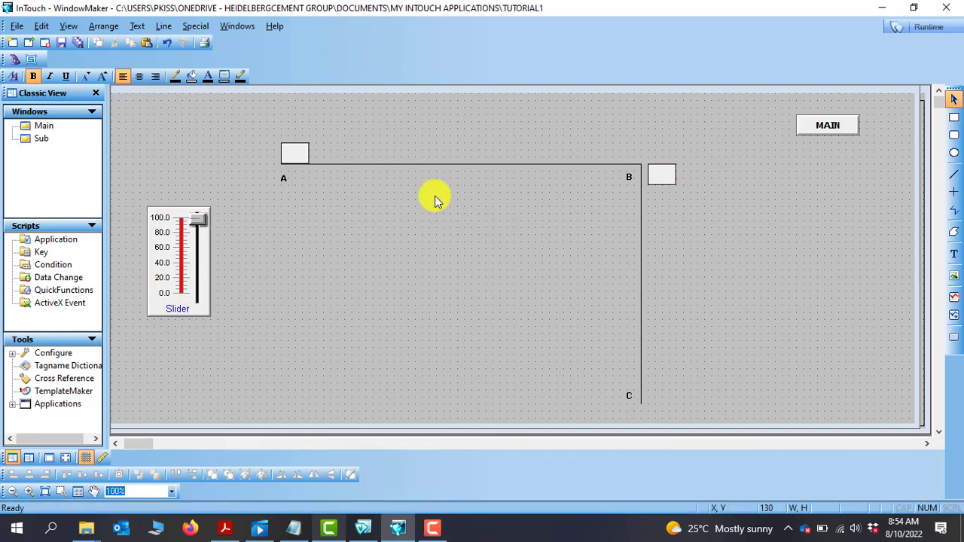
mouse_move(669, 175)
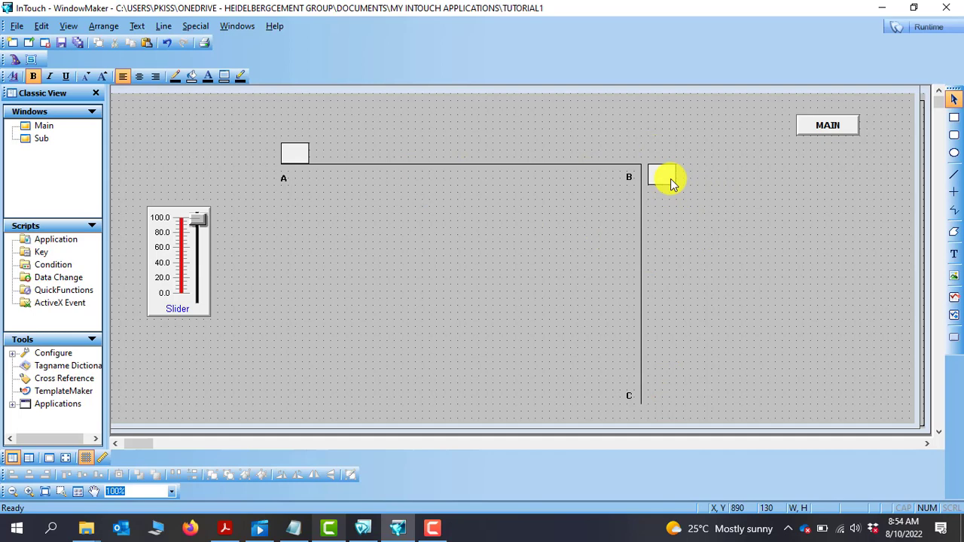
mouse_move(666, 183)
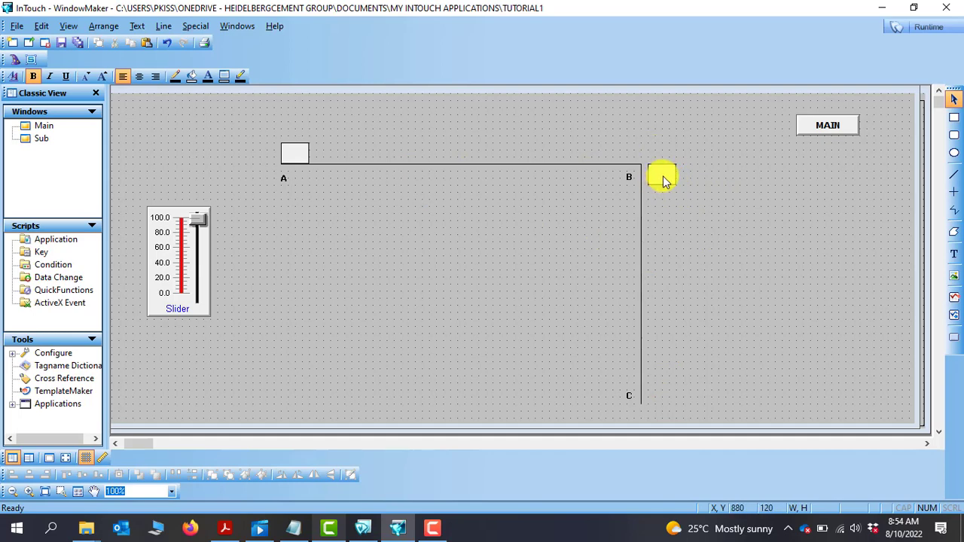
Step: Replace the box's horizontal location link with a vertical one: top 0, bottom 100, up 0, down 100
double_click(663, 174)
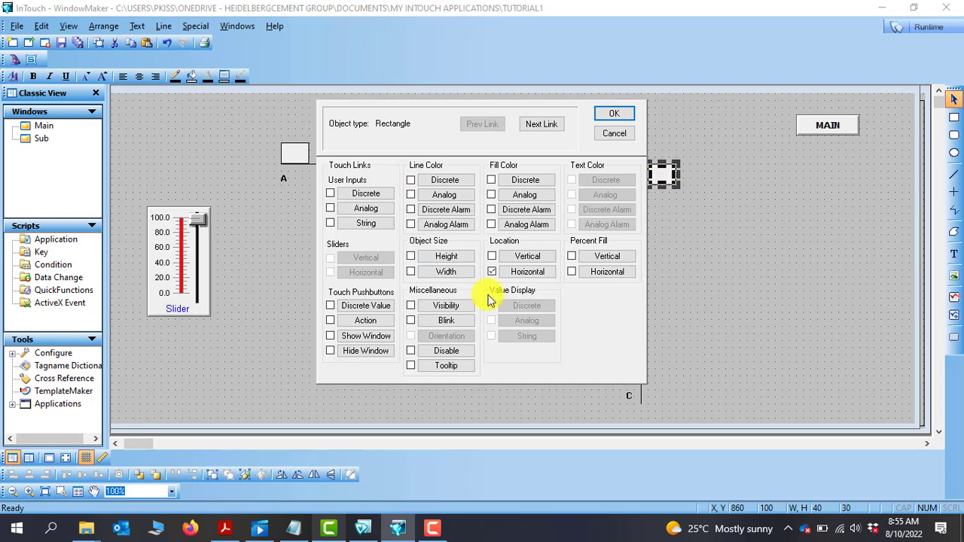
left_click(492, 272)
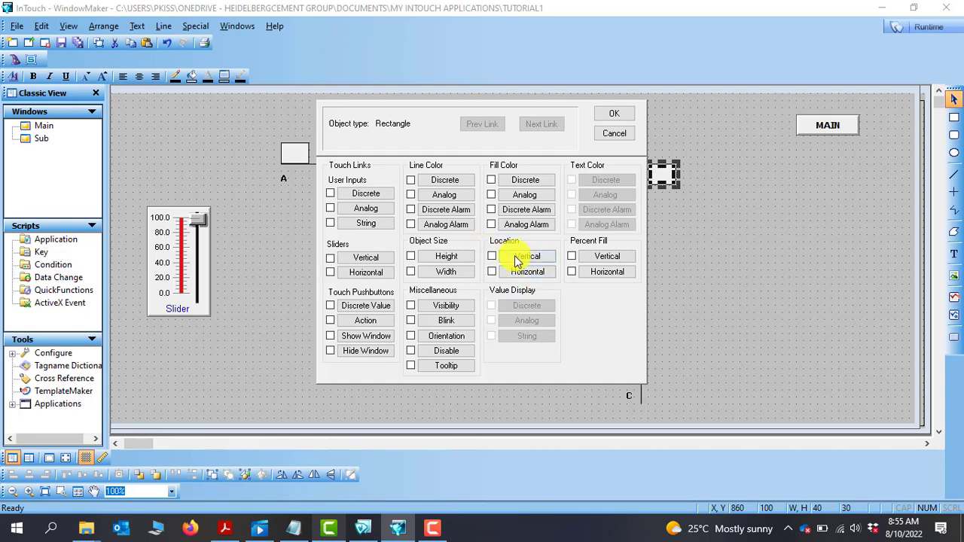
left_click(527, 256)
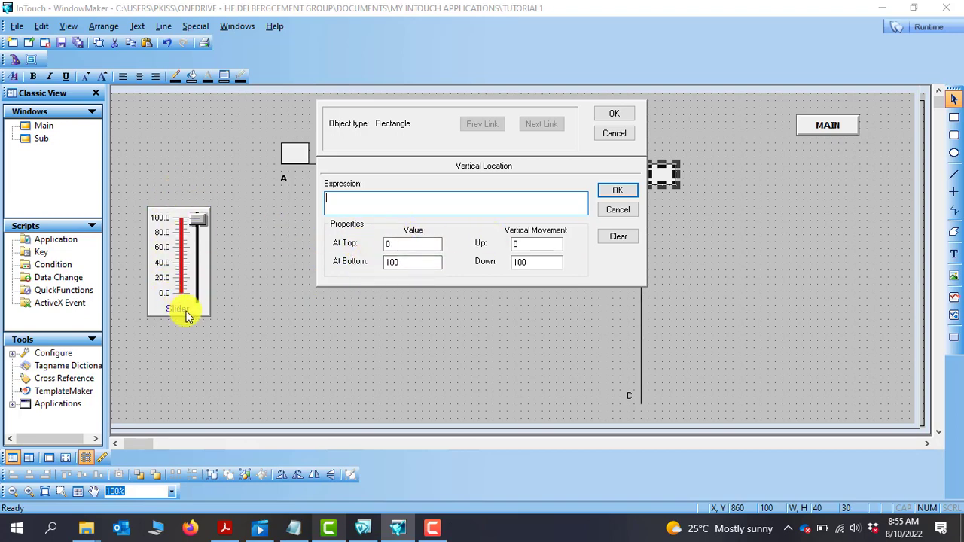
mouse_move(399, 231)
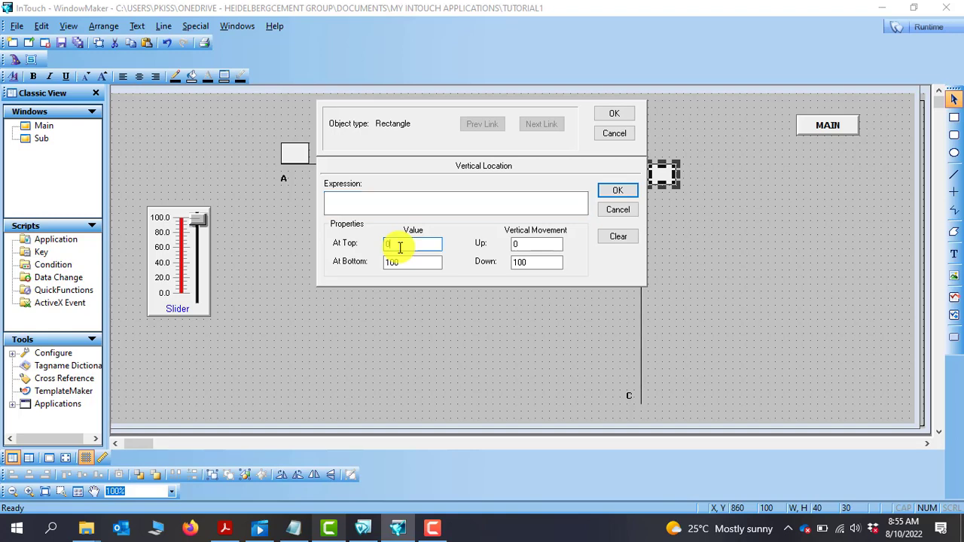
left_click(412, 263)
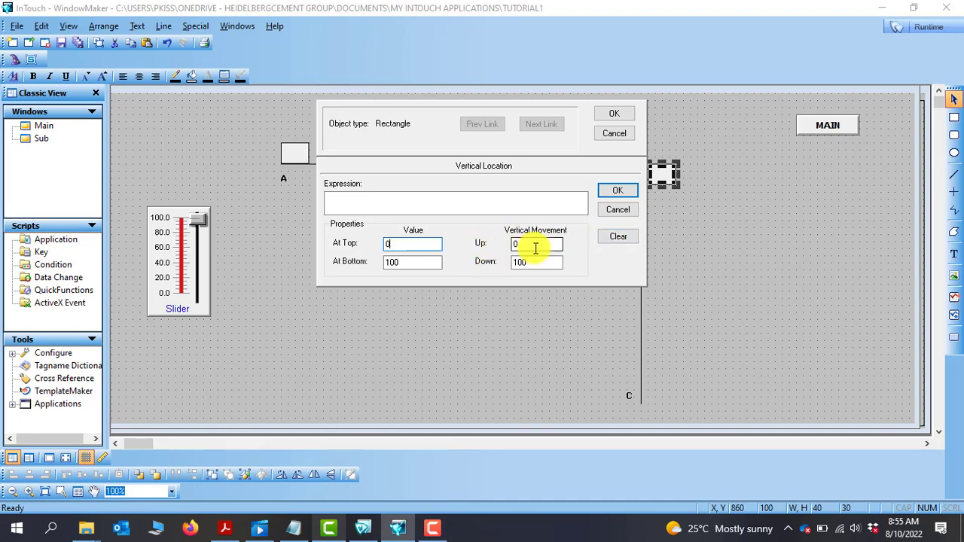
mouse_move(540, 267)
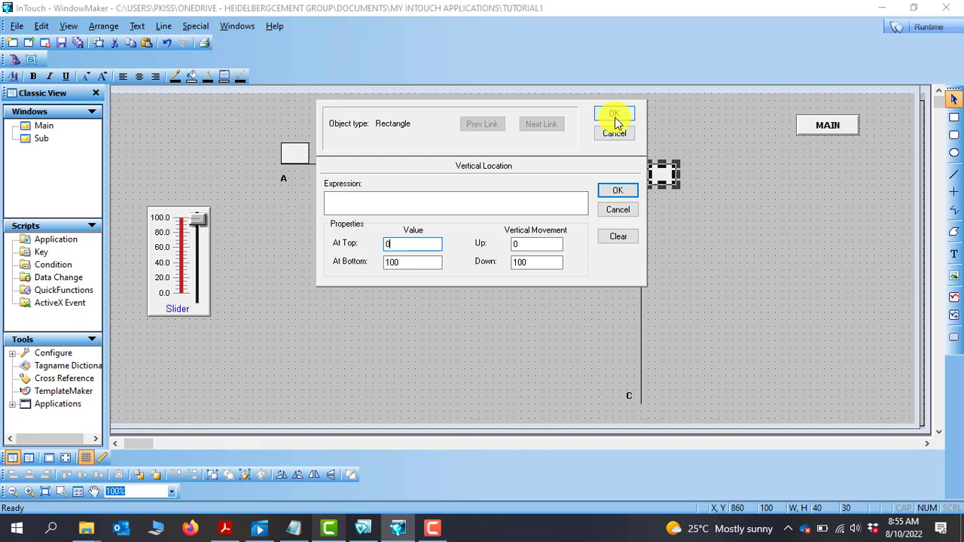
mouse_move(615, 134)
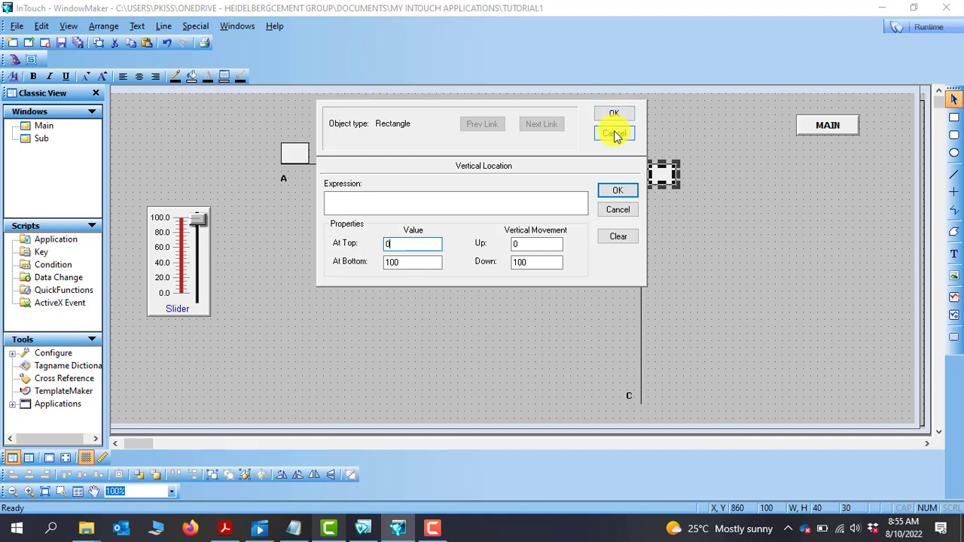
mouse_move(613, 113)
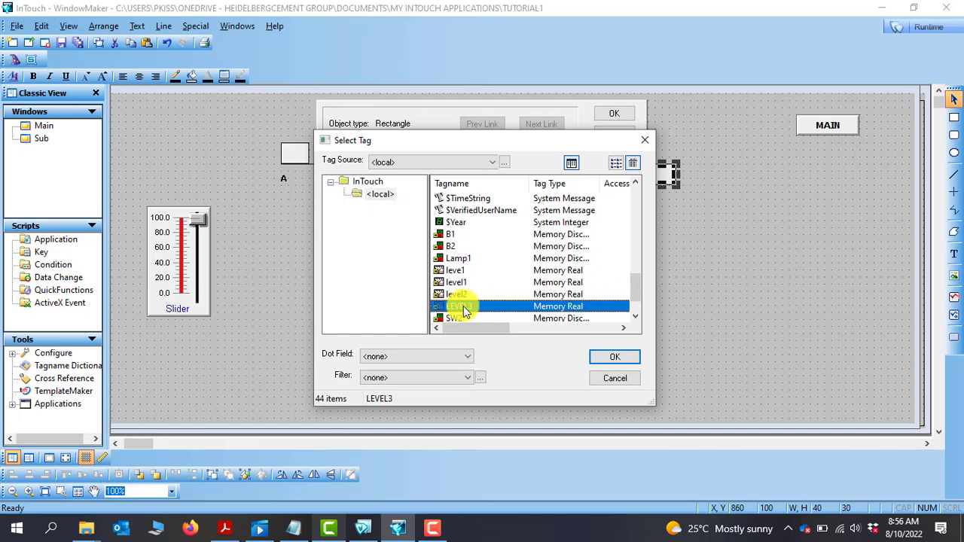
Step: Set the vertical location expression to tag LEVEL3 and close the link dialogs
left_click(614, 356)
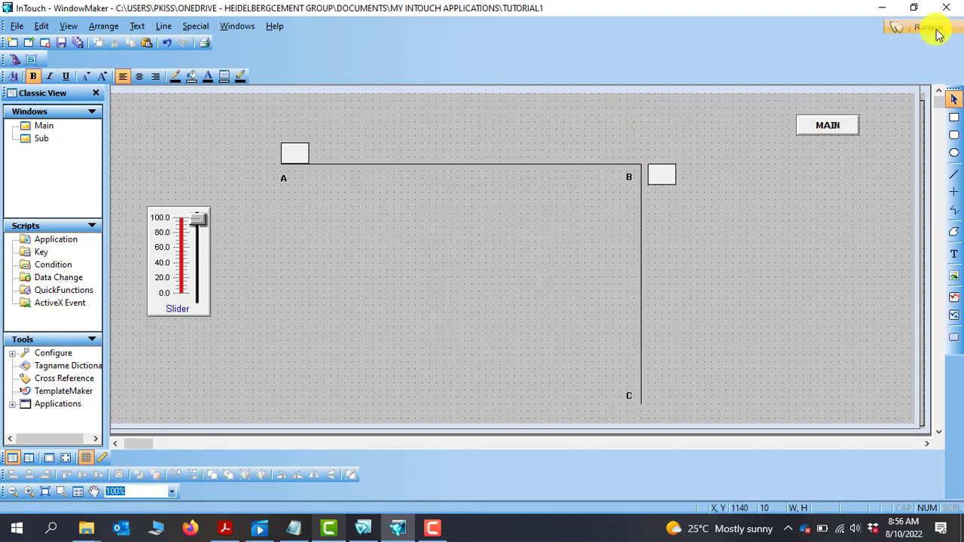
Step: Run the window and sweep the slider from 0 up to 100 and back to 0
left_click(926, 27)
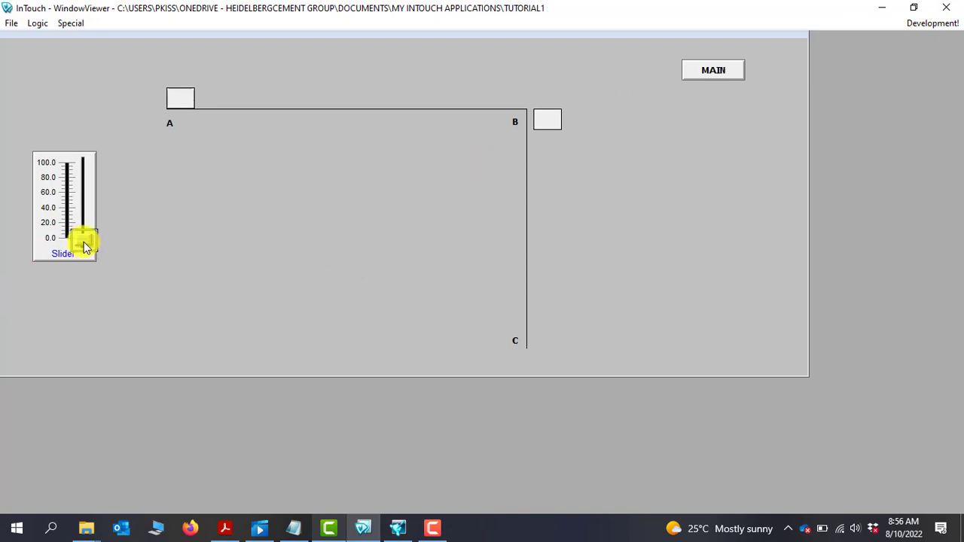
left_click_drag(83, 244, 83, 209)
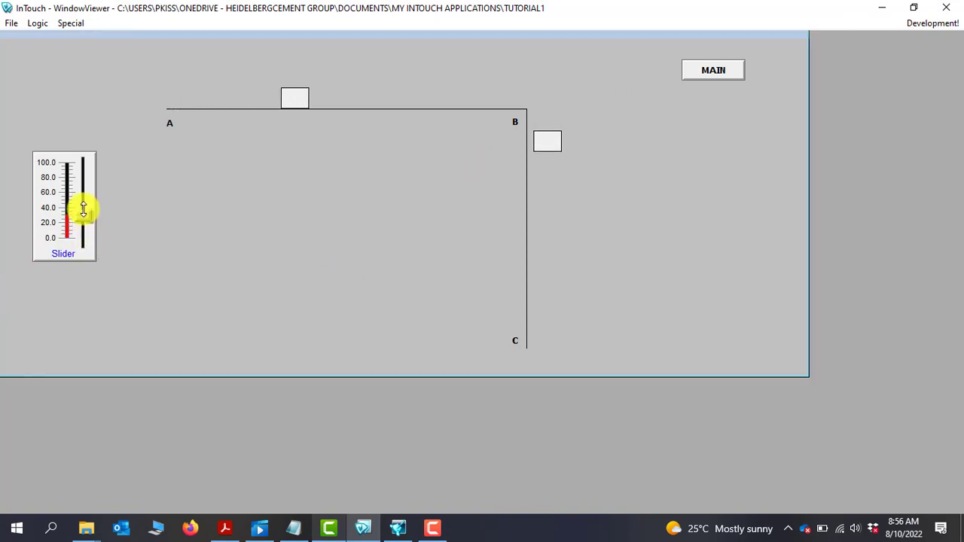
left_click_drag(83, 211, 84, 163)
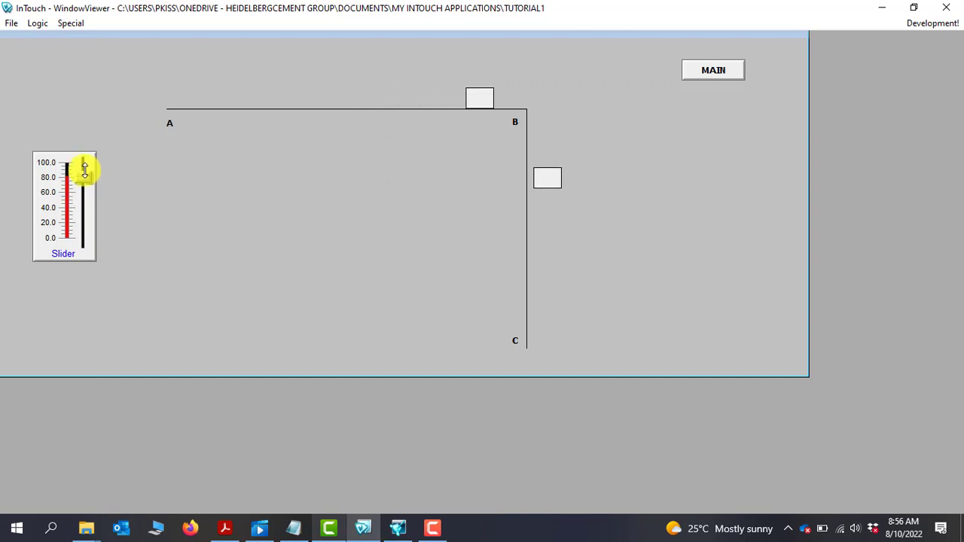
left_click_drag(85, 170, 84, 163)
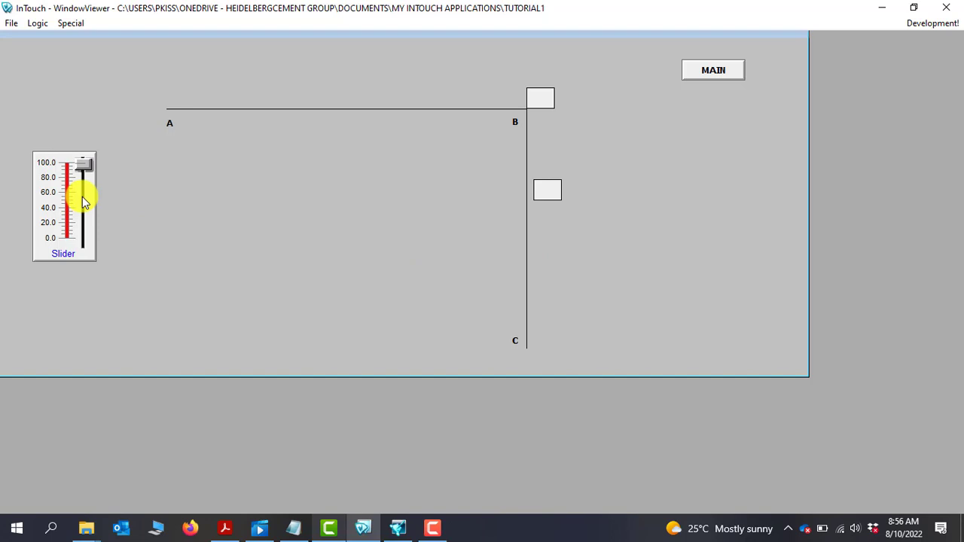
left_click_drag(83, 192, 77, 177)
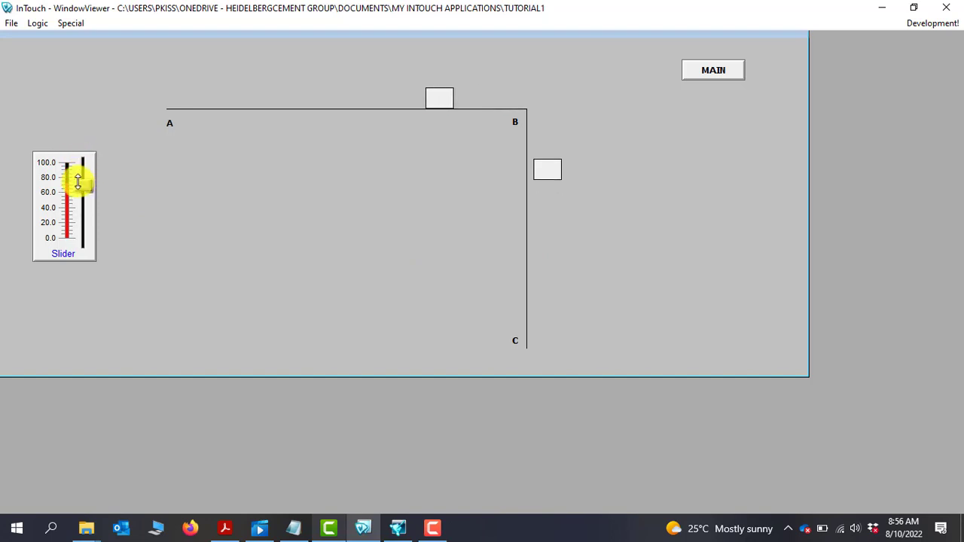
left_click_drag(78, 180, 73, 248)
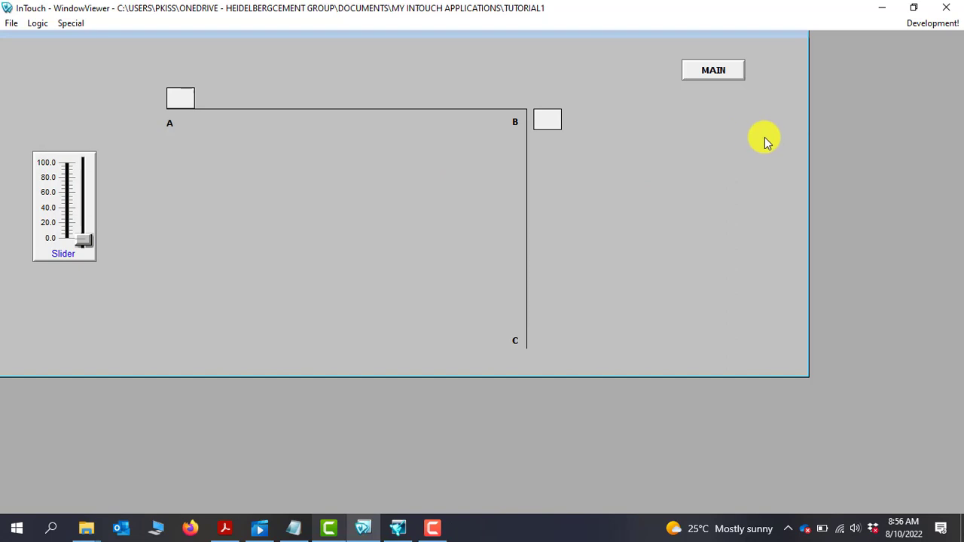
mouse_move(933, 24)
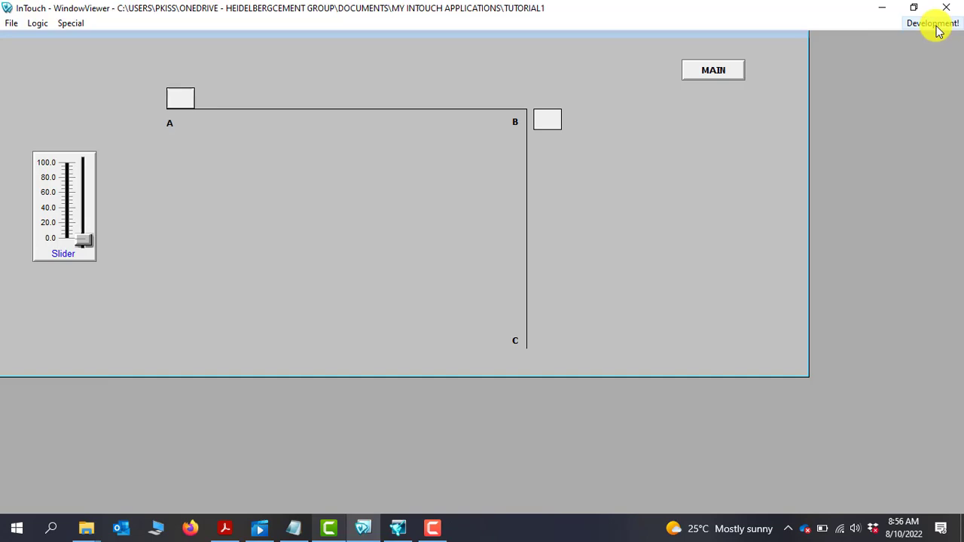
left_click(932, 23)
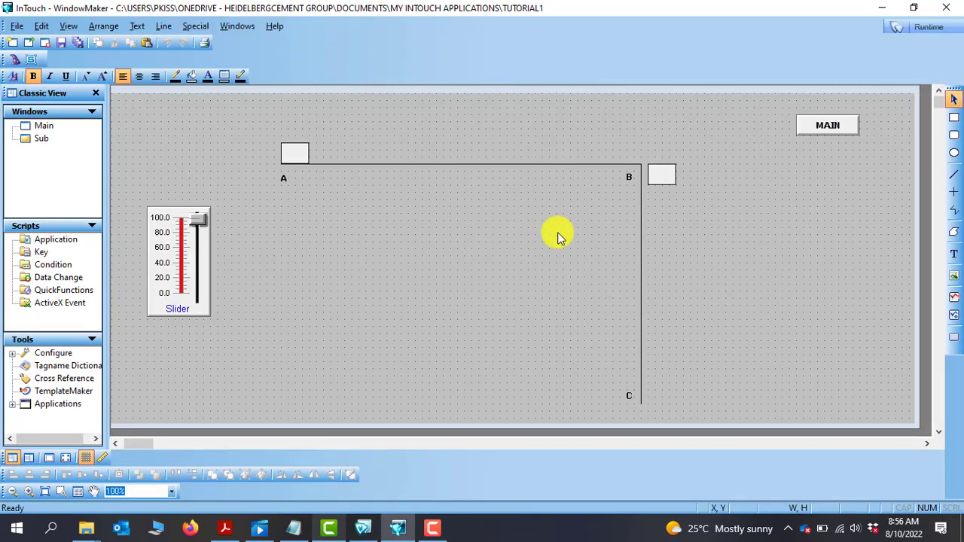
mouse_move(637, 164)
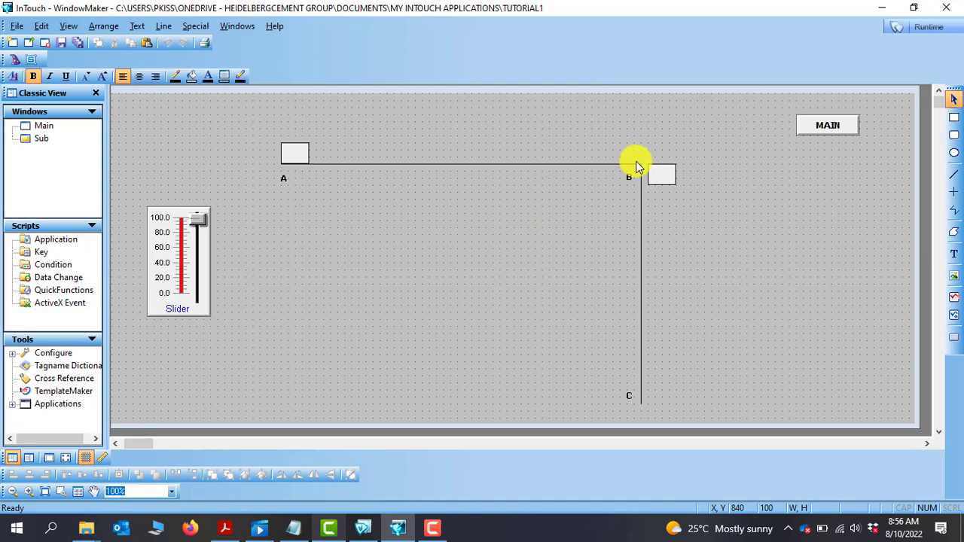
mouse_move(640, 167)
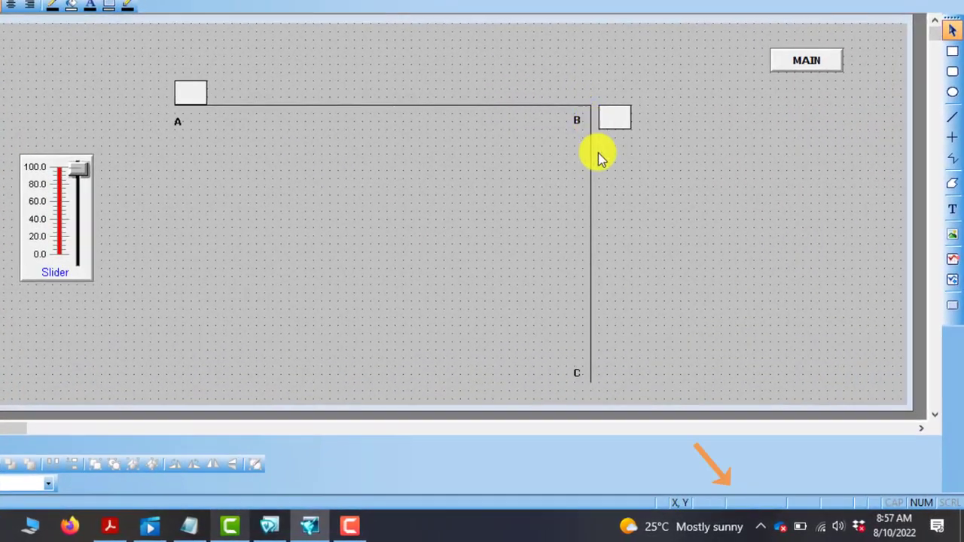
mouse_move(591, 384)
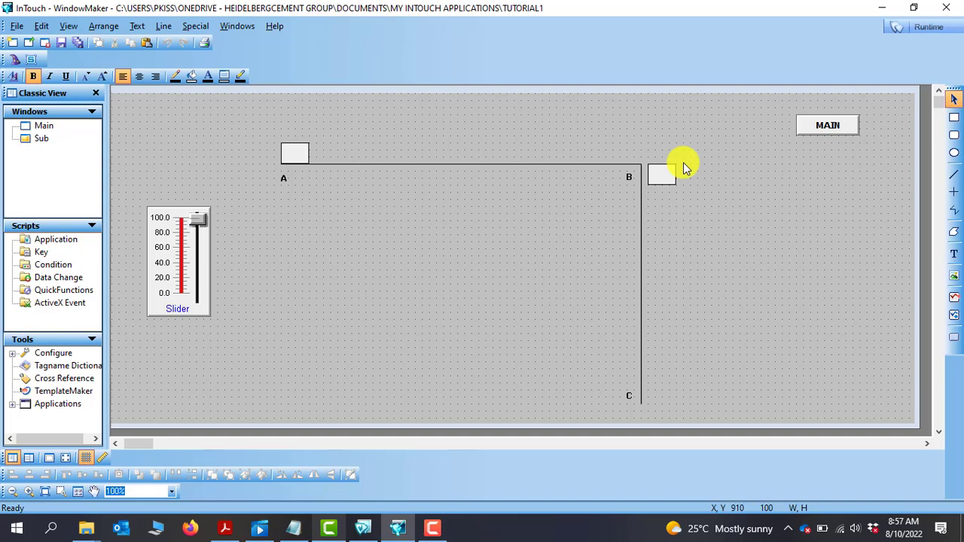
Step: Set the box's vertical location Down distance to 340
double_click(662, 175)
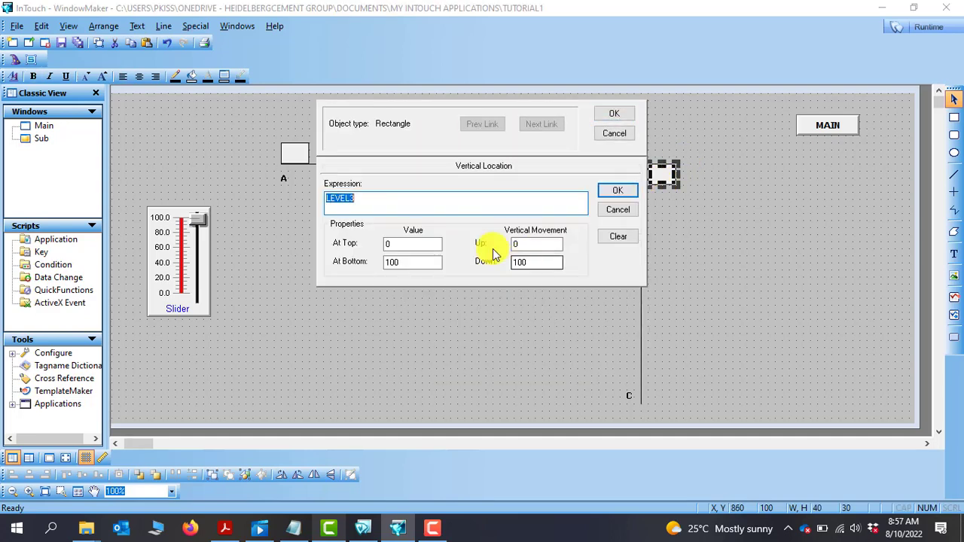
left_click(536, 262)
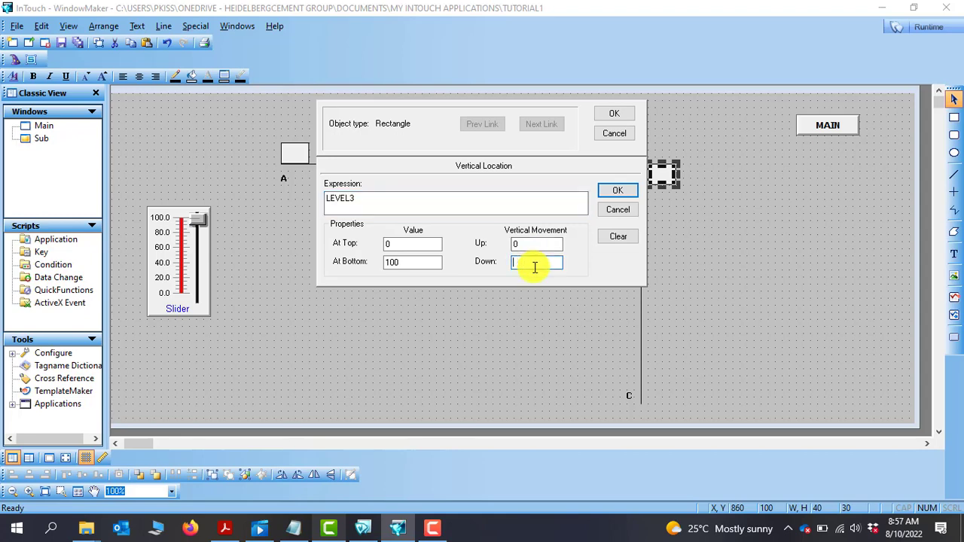
type("34")
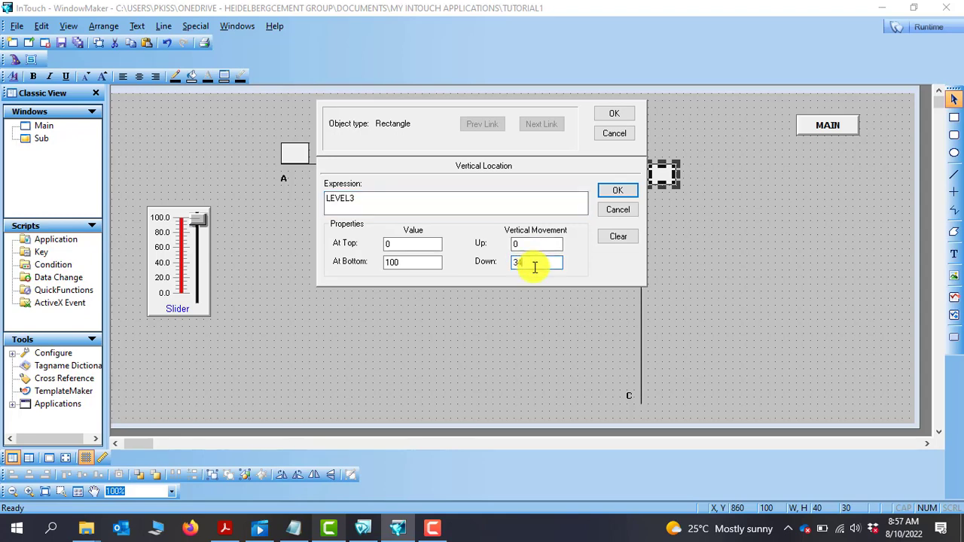
type("40")
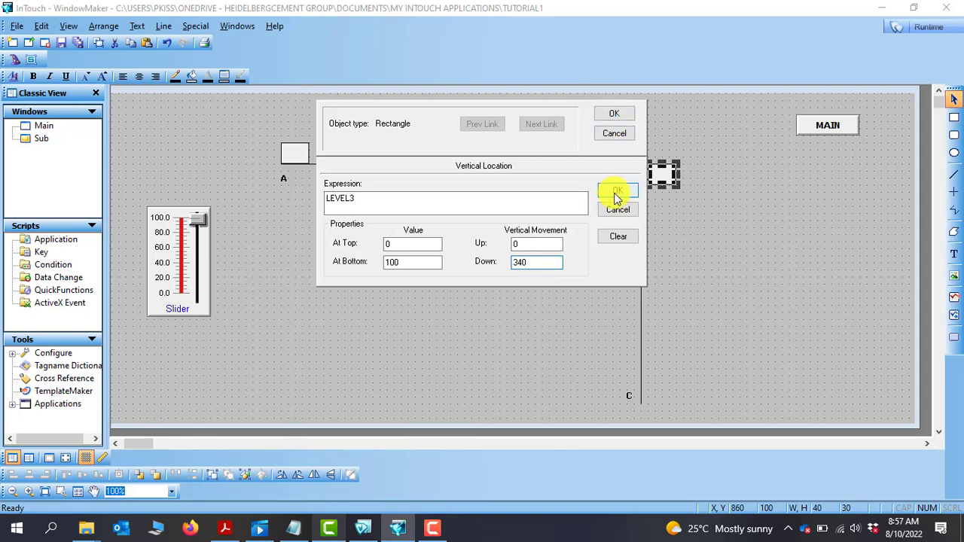
left_click(614, 194)
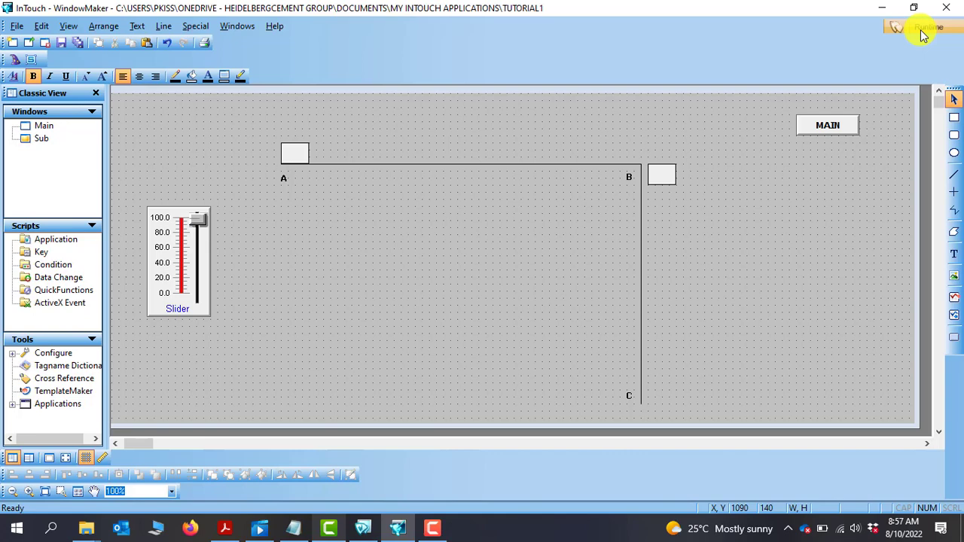
Step: Run the window and move the slider up and back down to watch the box
left_click(928, 28)
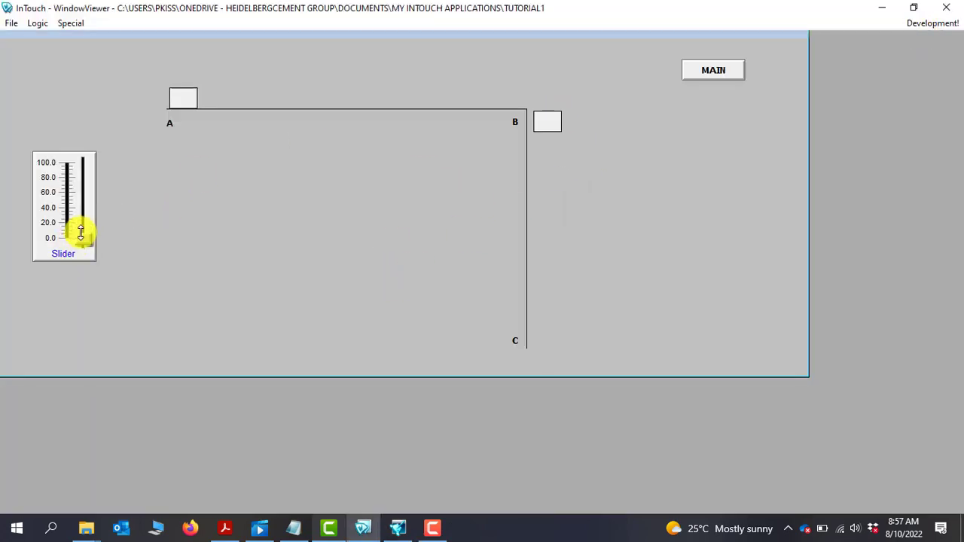
left_click_drag(80, 232, 92, 163)
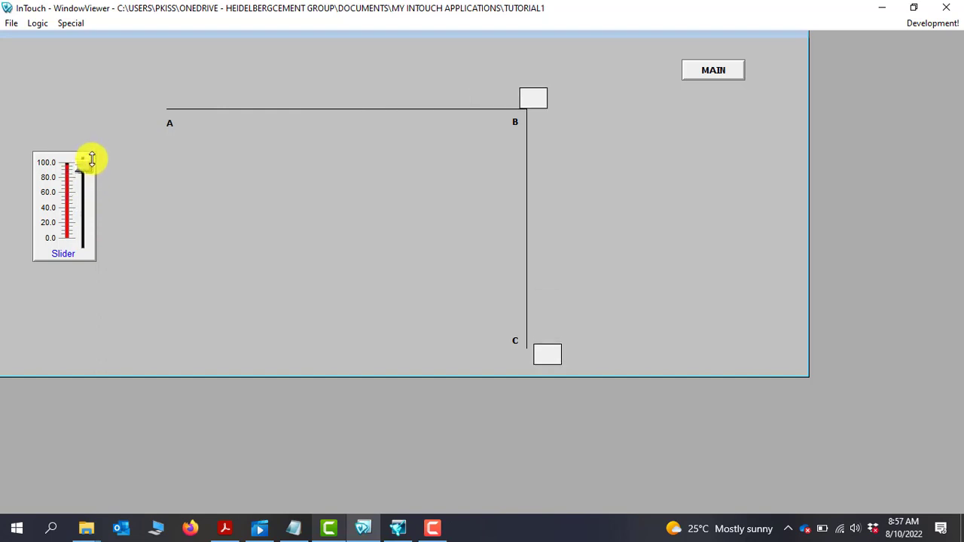
left_click_drag(79, 160, 79, 237)
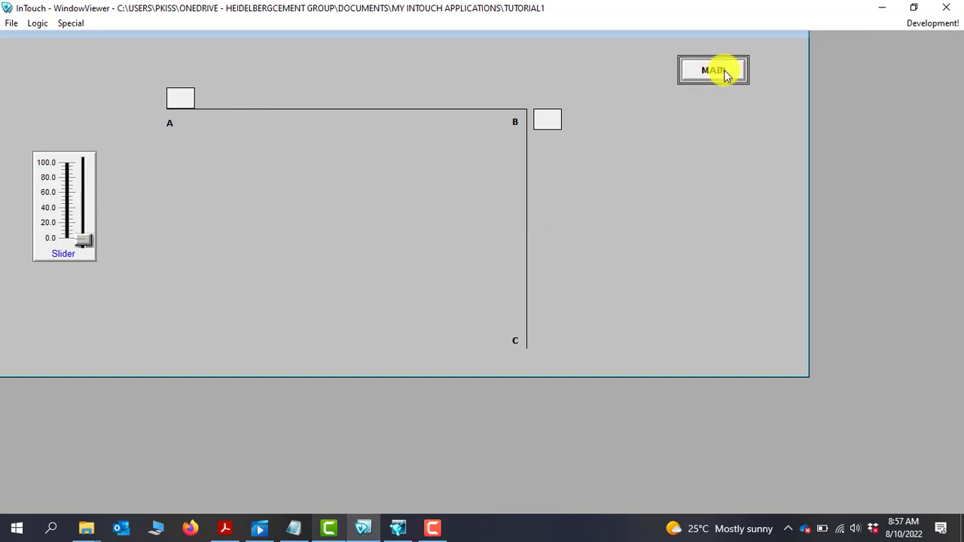
mouse_move(934, 26)
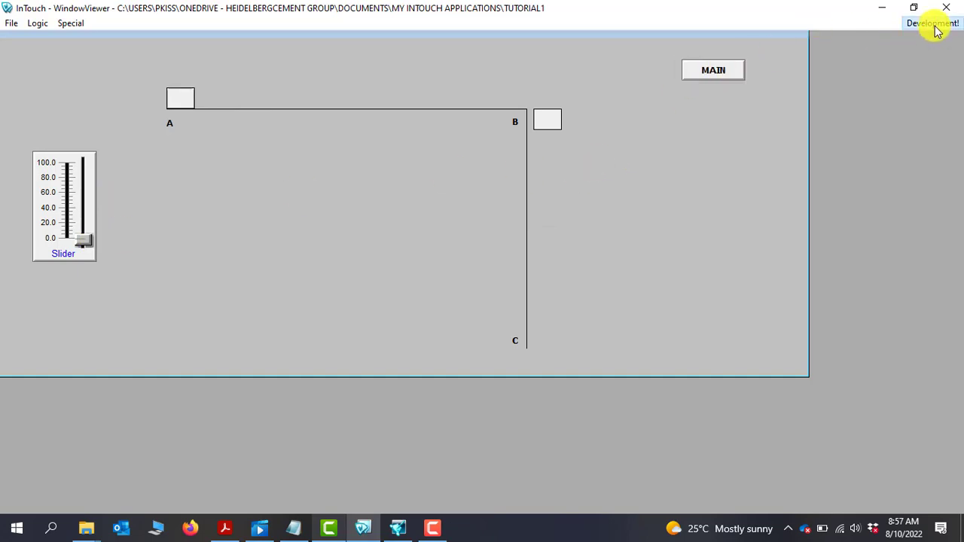
Step: Copy the box beside C with vertical link At Top 100, At Bottom 0, Up 340, Down 0
left_click(934, 22)
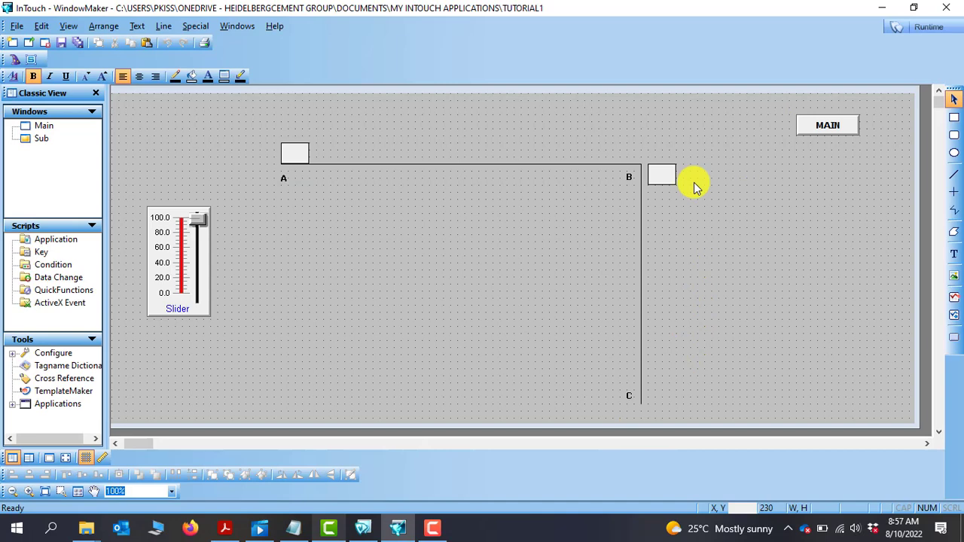
mouse_move(749, 173)
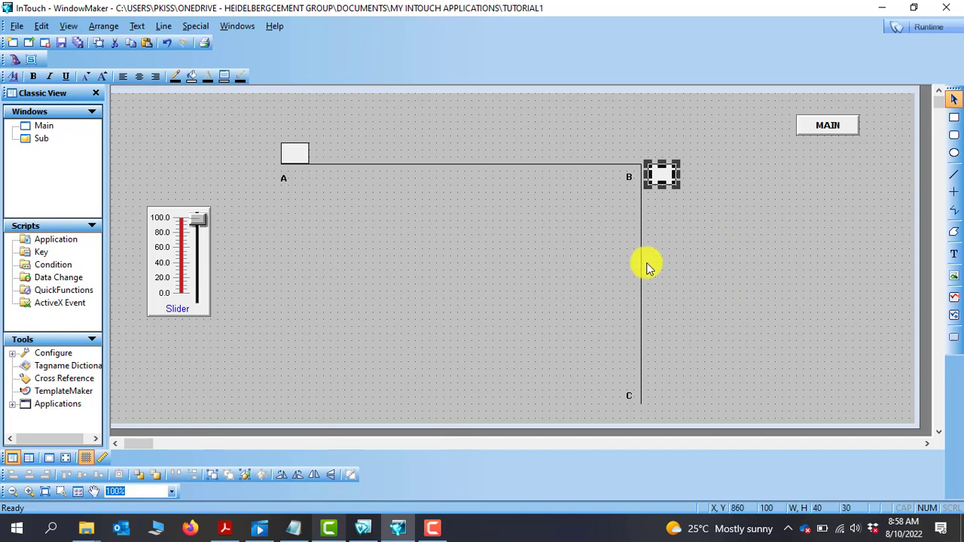
left_click_drag(662, 175, 704, 388)
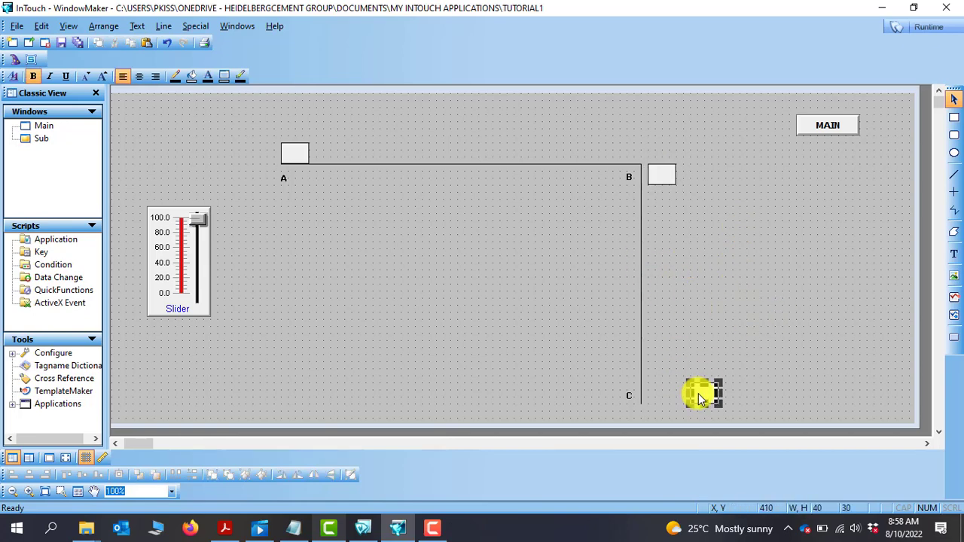
double_click(704, 394)
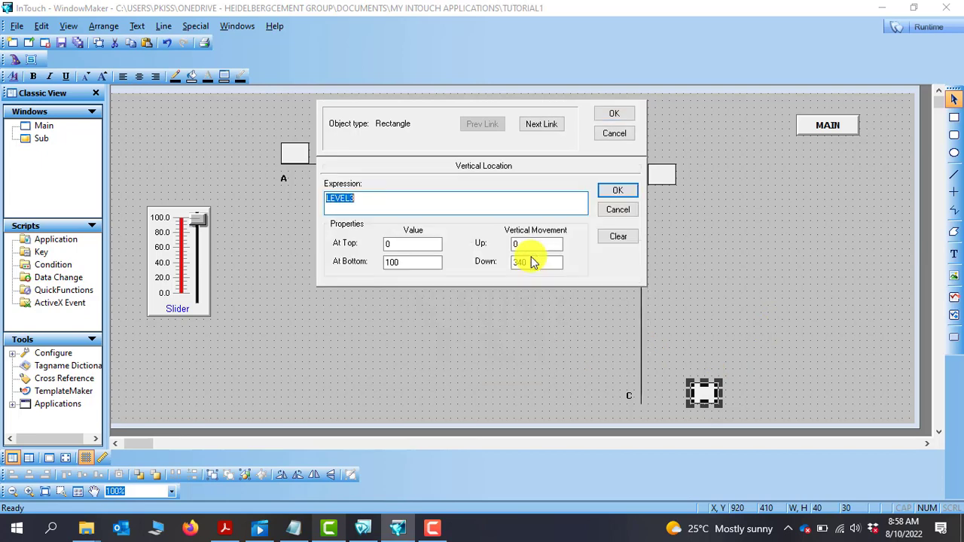
mouse_move(373, 198)
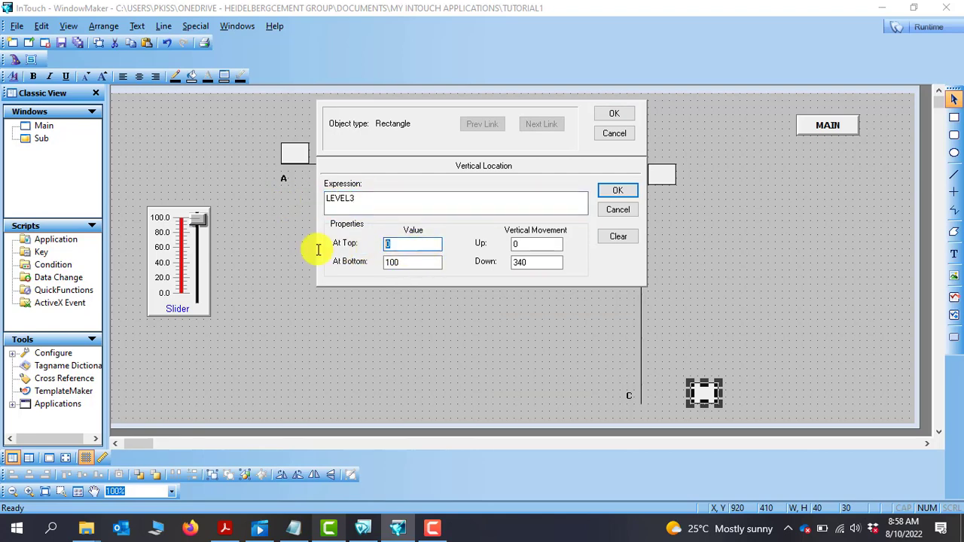
type("100")
left_click(537, 243)
type("34")
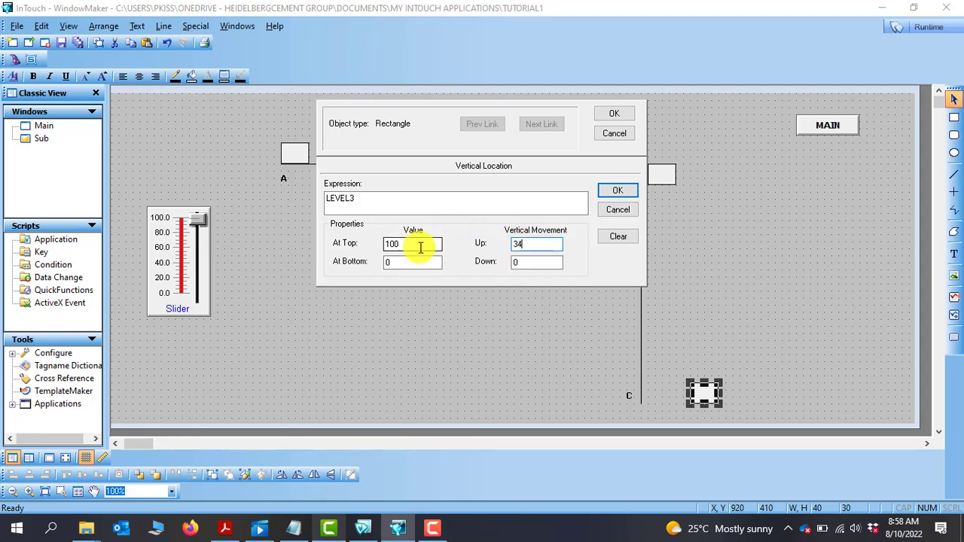
type("0")
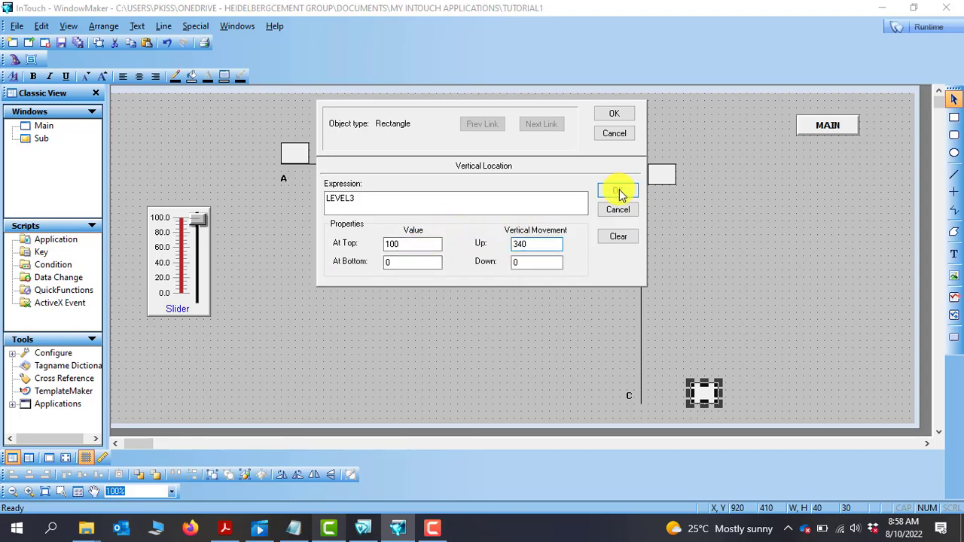
left_click(617, 191)
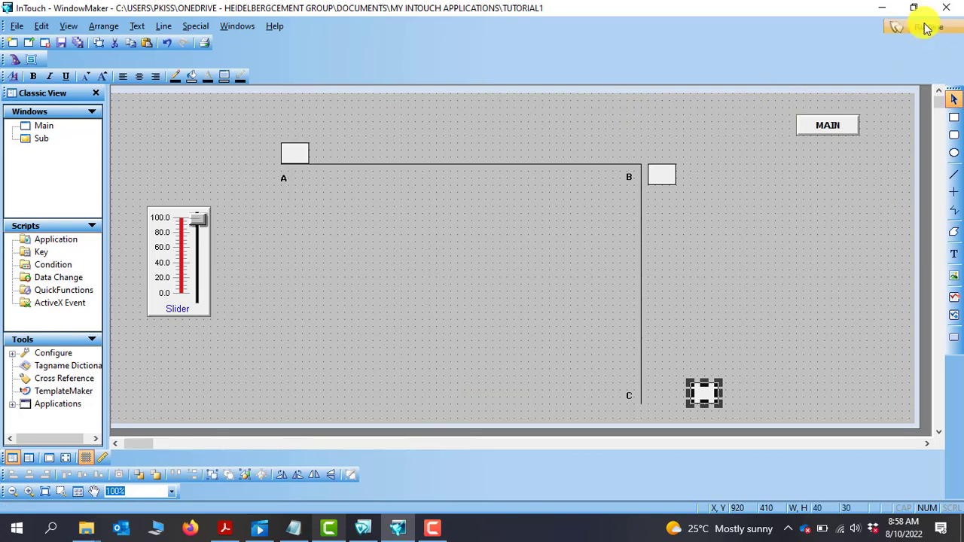
Step: Run the window and move the slider to 100 and back to 0, watching both boxes
left_click(938, 28)
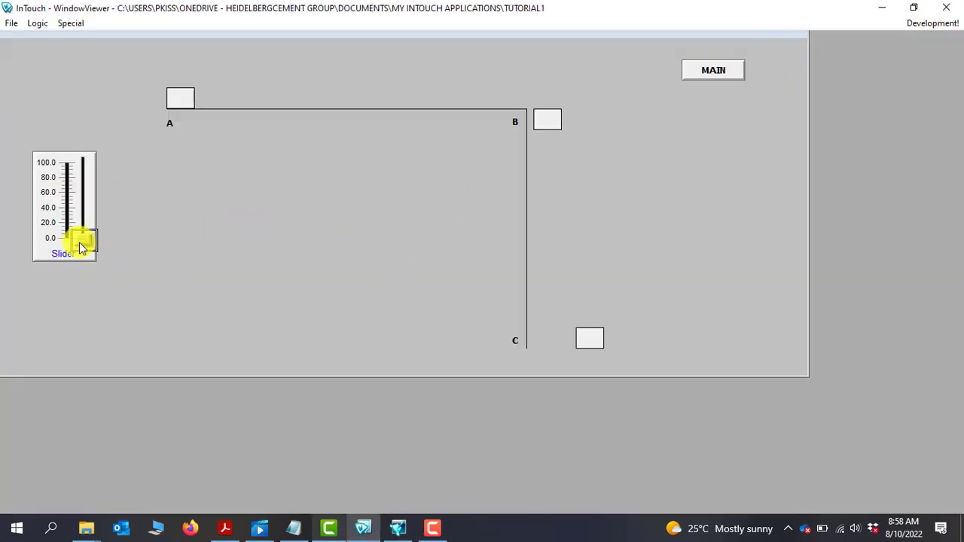
left_click_drag(81, 244, 81, 218)
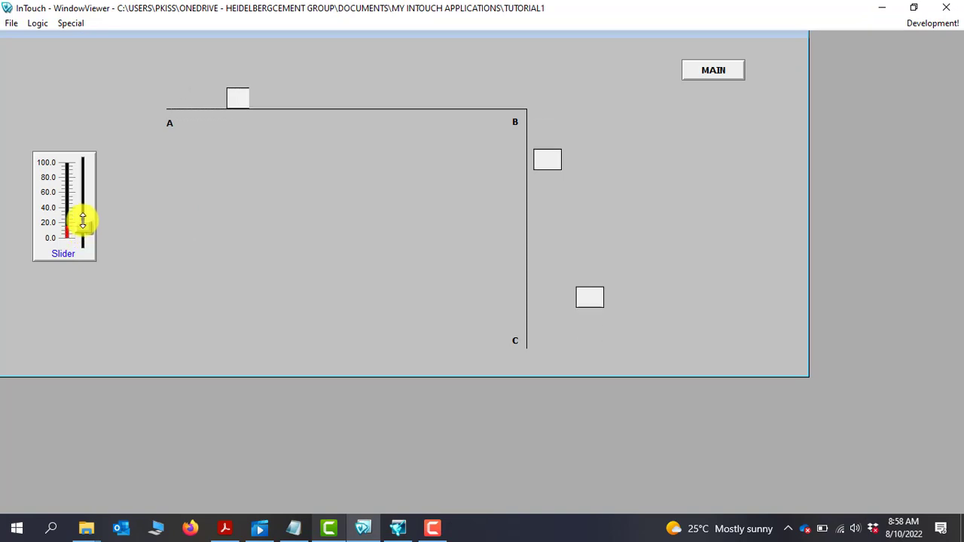
left_click_drag(82, 220, 84, 148)
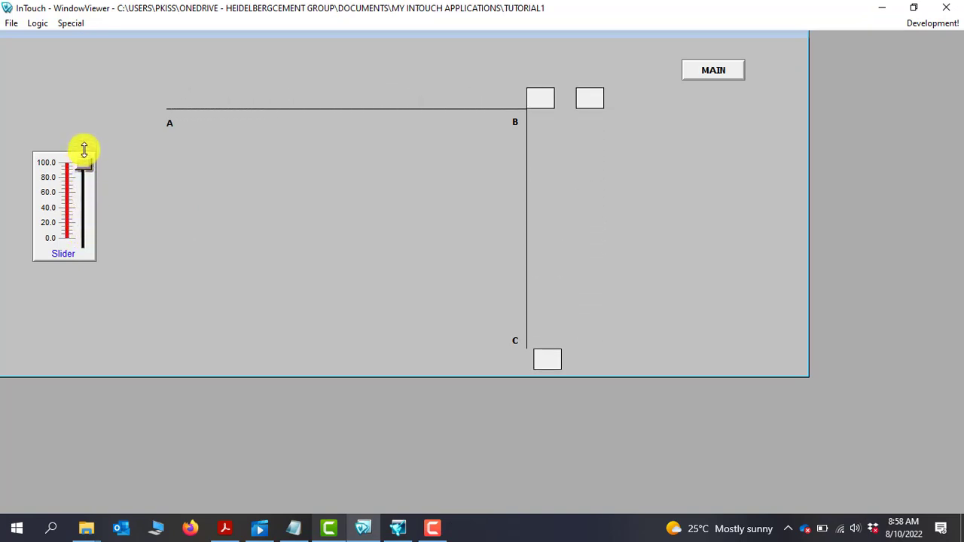
left_click_drag(85, 150, 87, 256)
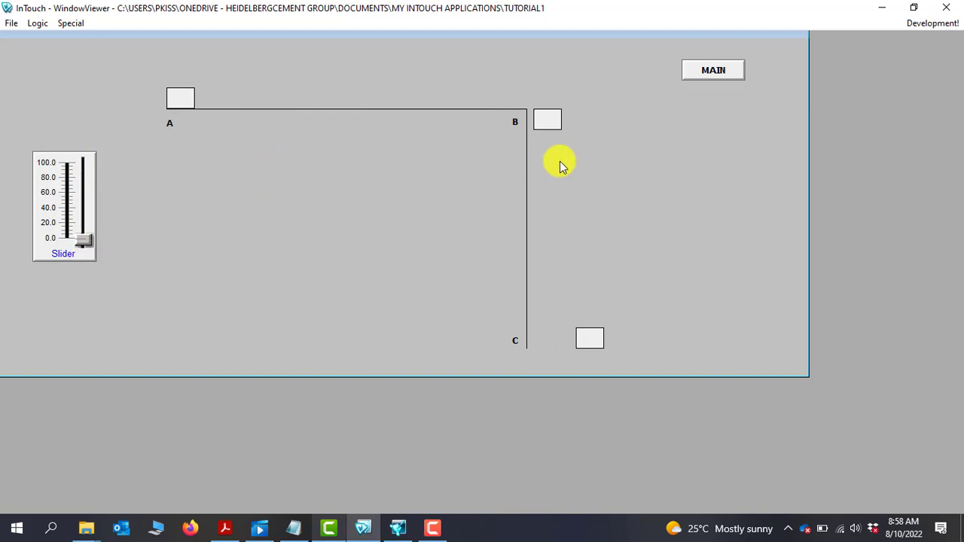
mouse_move(927, 43)
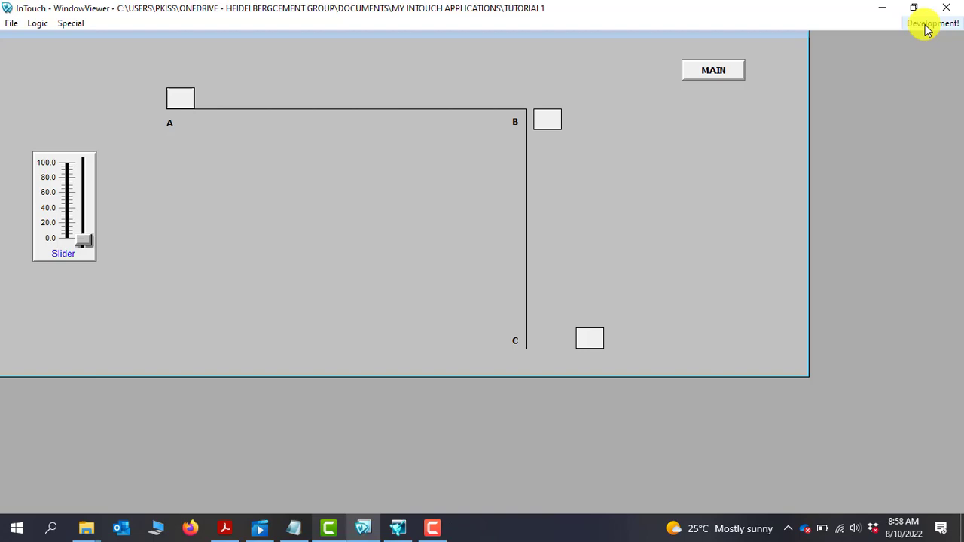
Step: Return to development mode and open the Main window from the Windows tree
left_click(933, 23)
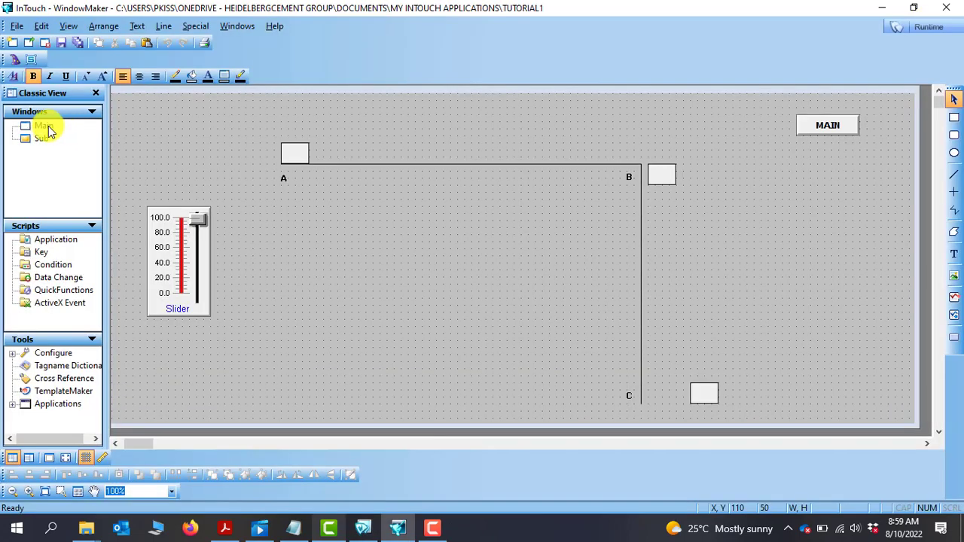
left_click(45, 126)
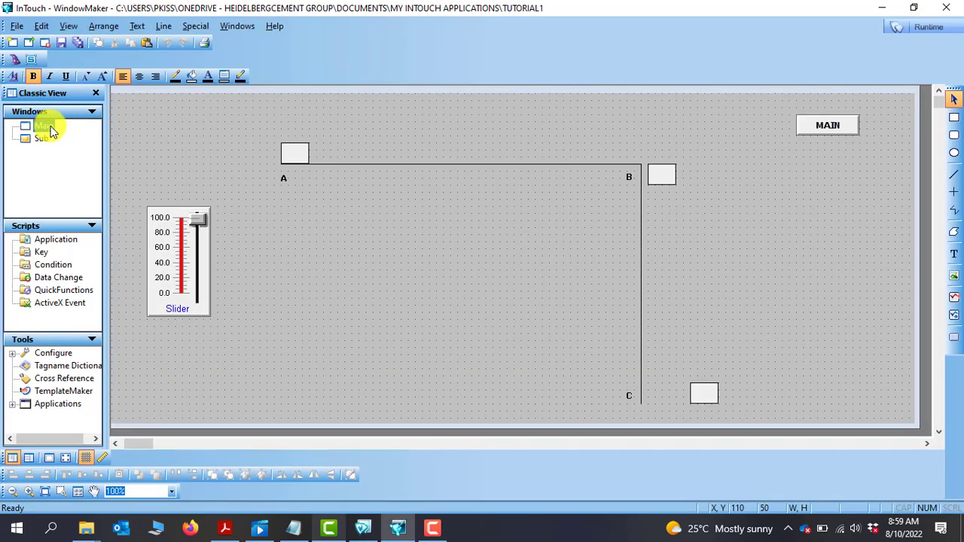
double_click(43, 125)
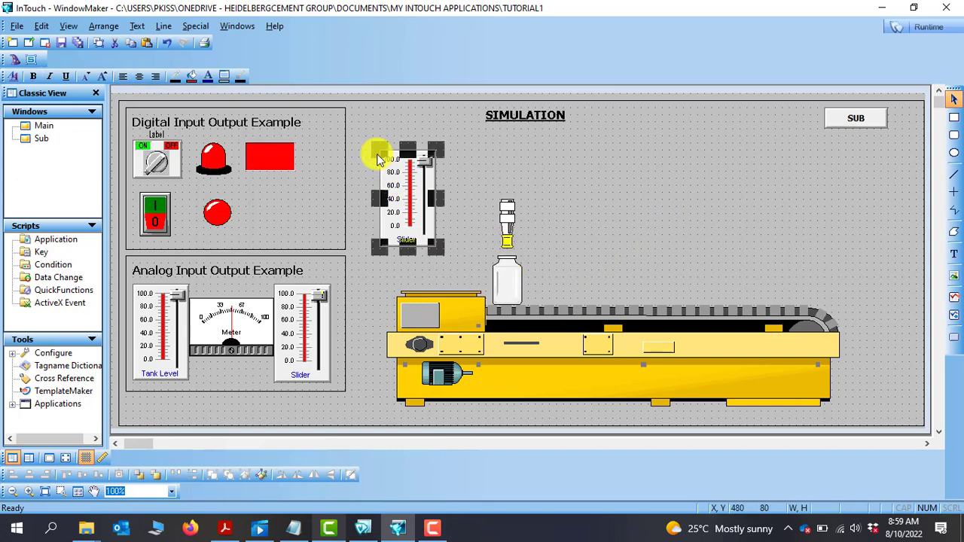
Step: Open and cancel the slider's wizard, then click on the sensor
double_click(406, 196)
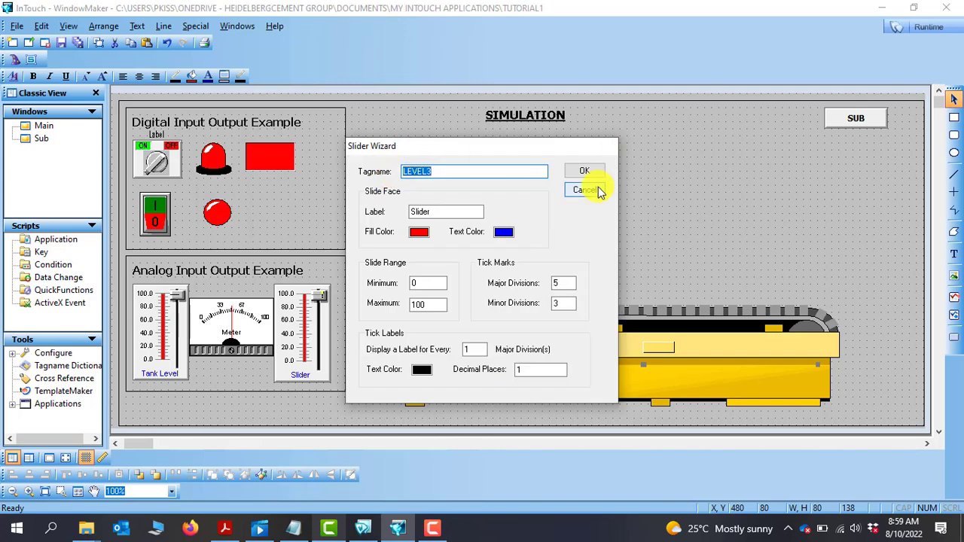
left_click(586, 190)
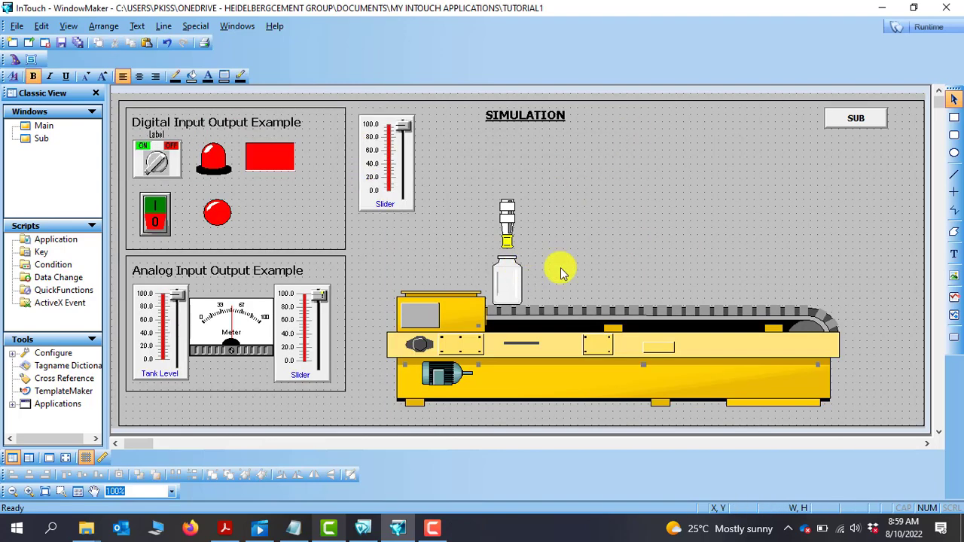
left_click(507, 226)
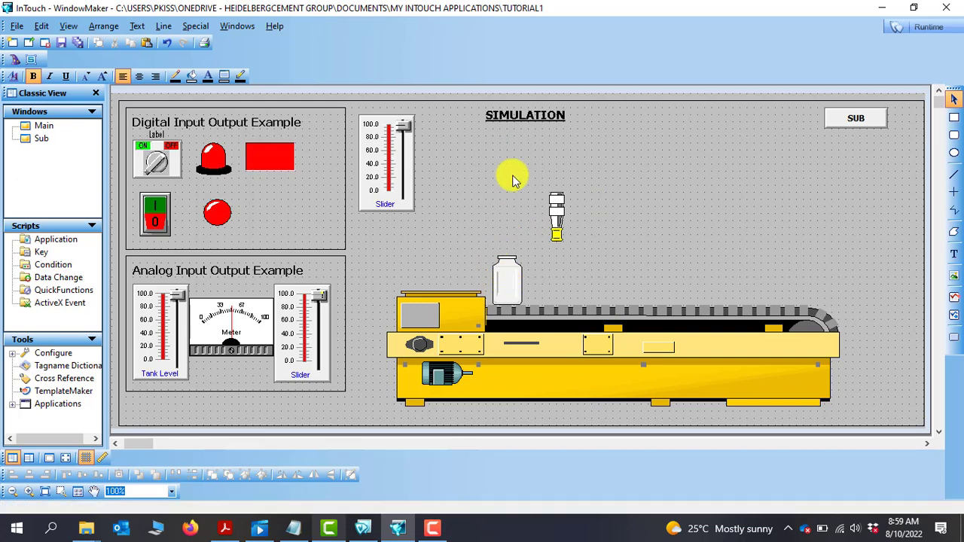
mouse_move(513, 313)
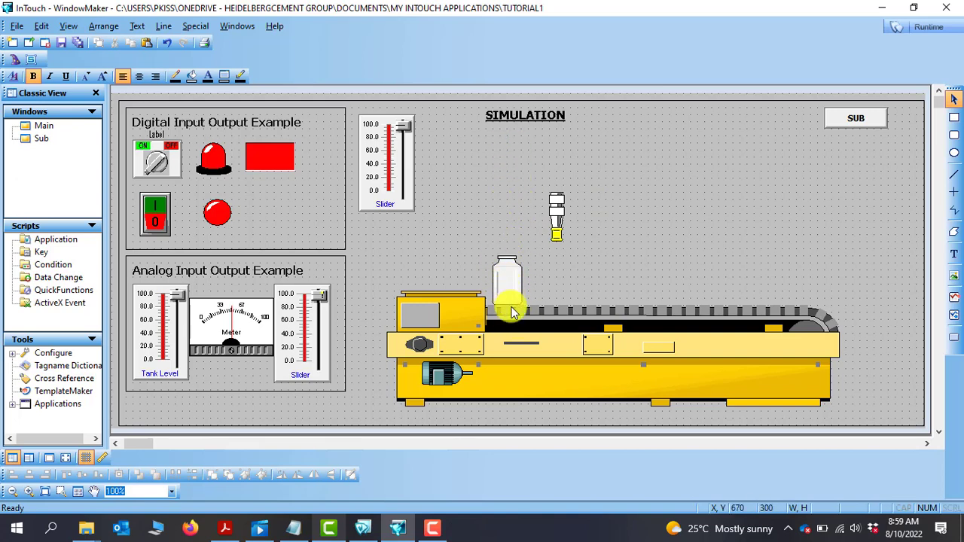
mouse_move(776, 305)
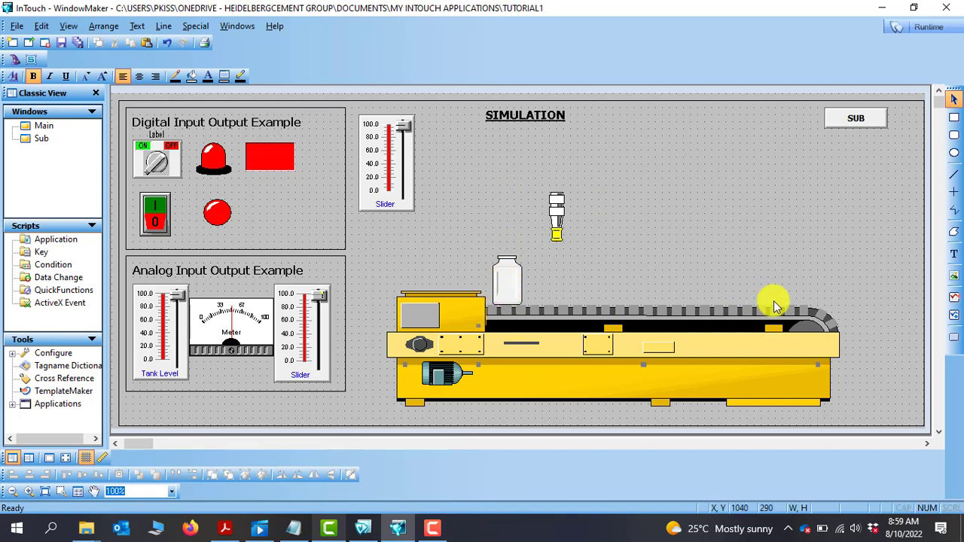
mouse_move(572, 287)
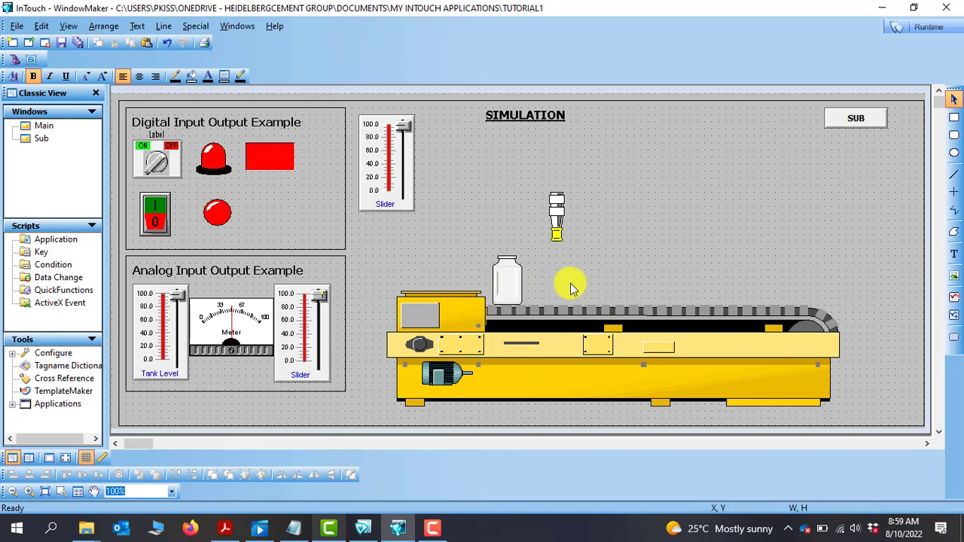
mouse_move(836, 288)
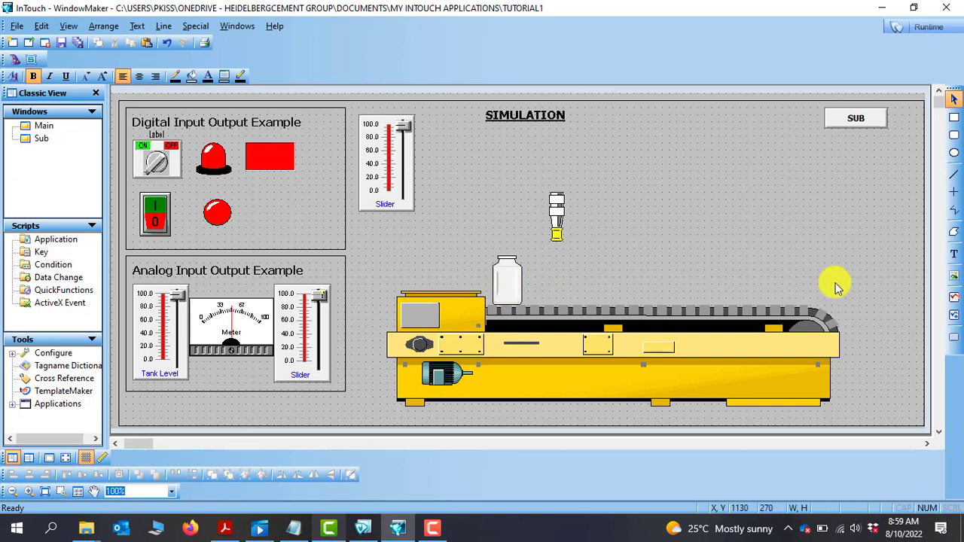
mouse_move(618, 286)
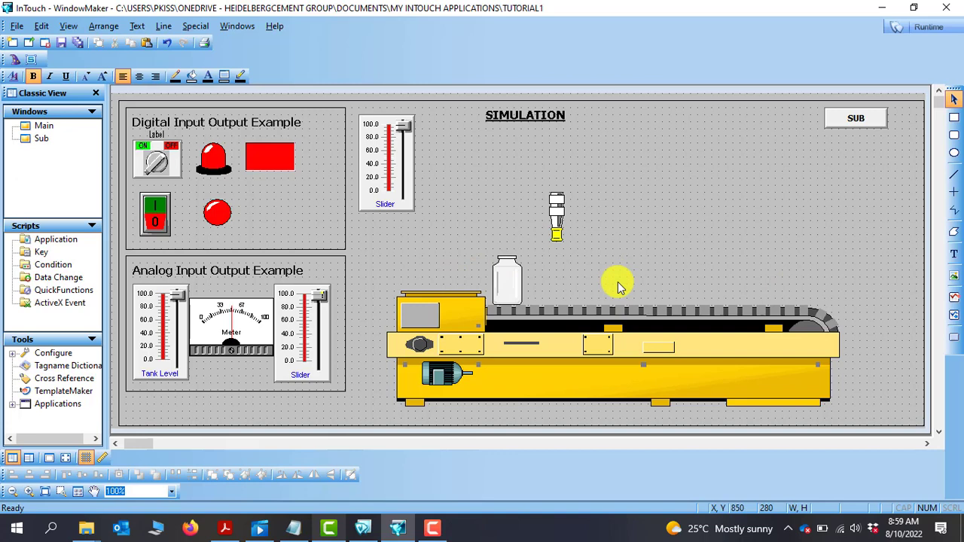
mouse_move(610, 140)
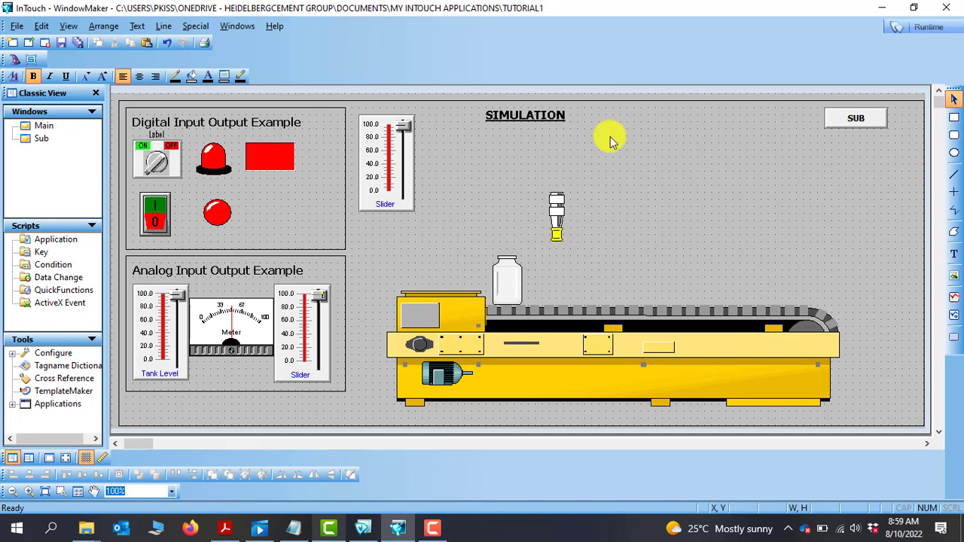
mouse_move(13, 64)
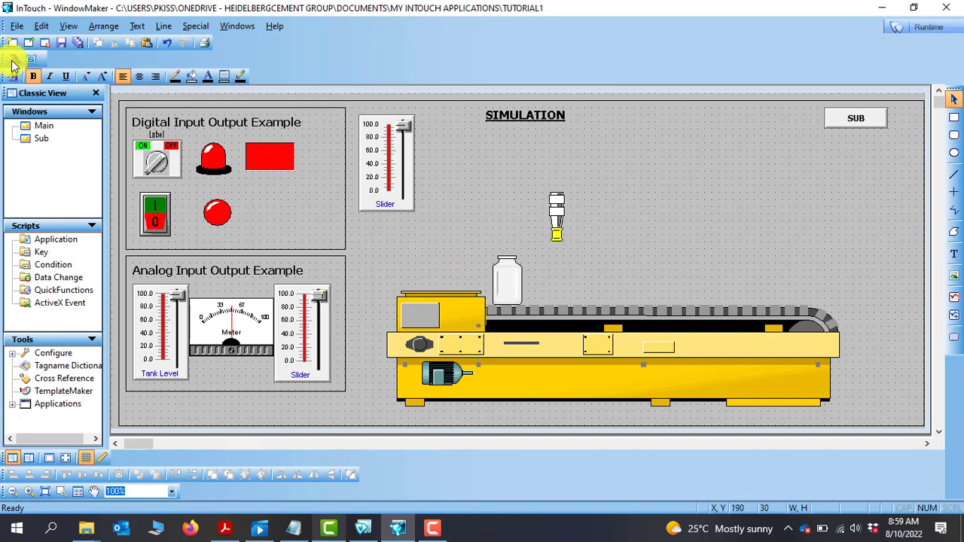
Step: Launch Symbol Factory from the wizards and pick the spiral conveyor under Conveyors, Misc
left_click(85, 457)
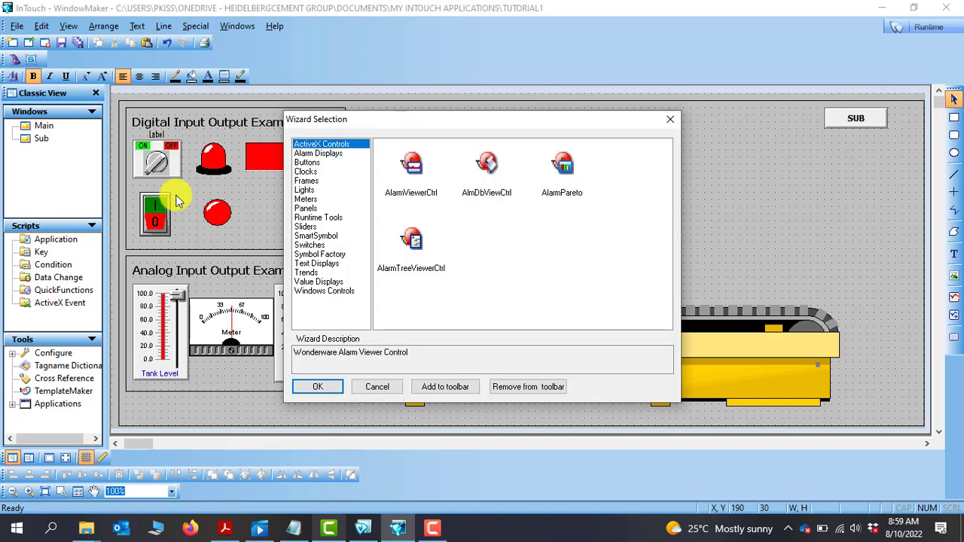
left_click(316, 254)
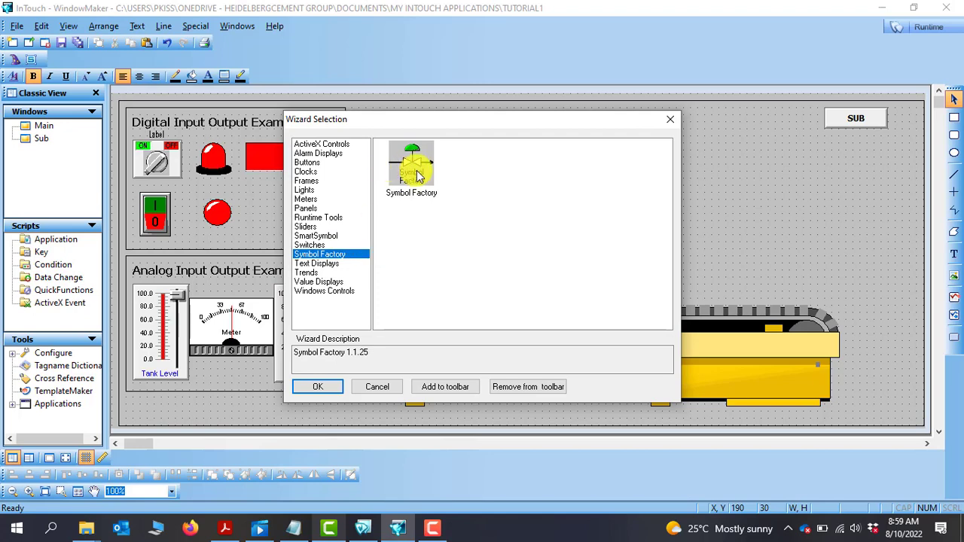
left_click(317, 387)
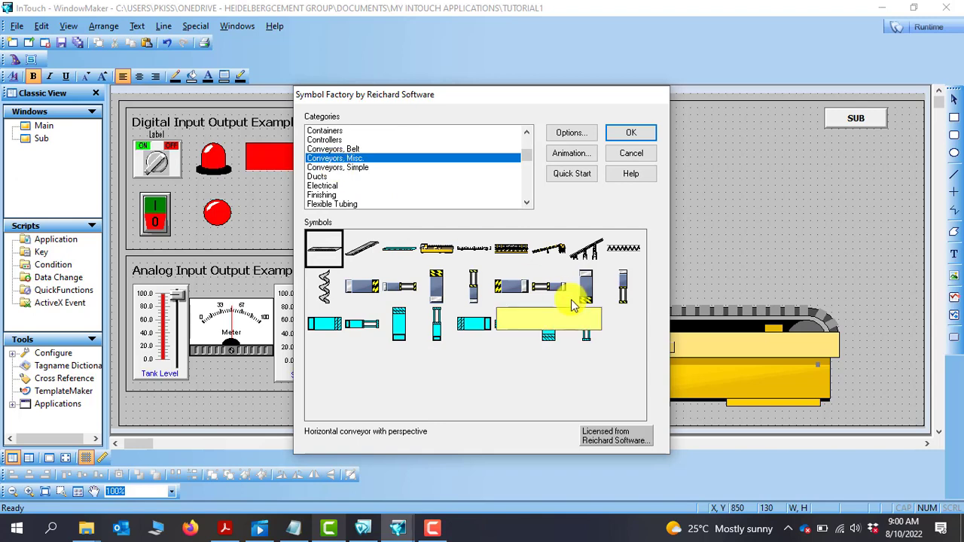
mouse_move(622, 249)
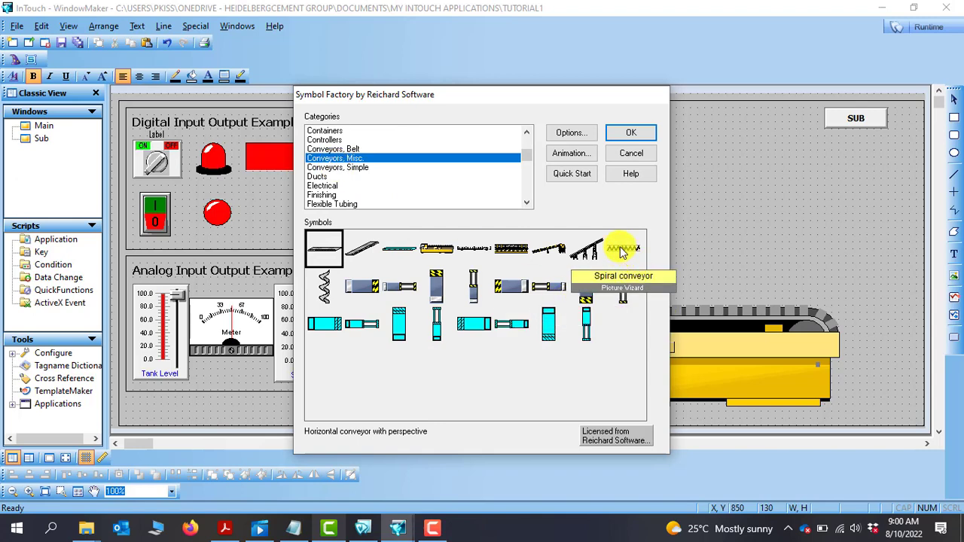
left_click(623, 248)
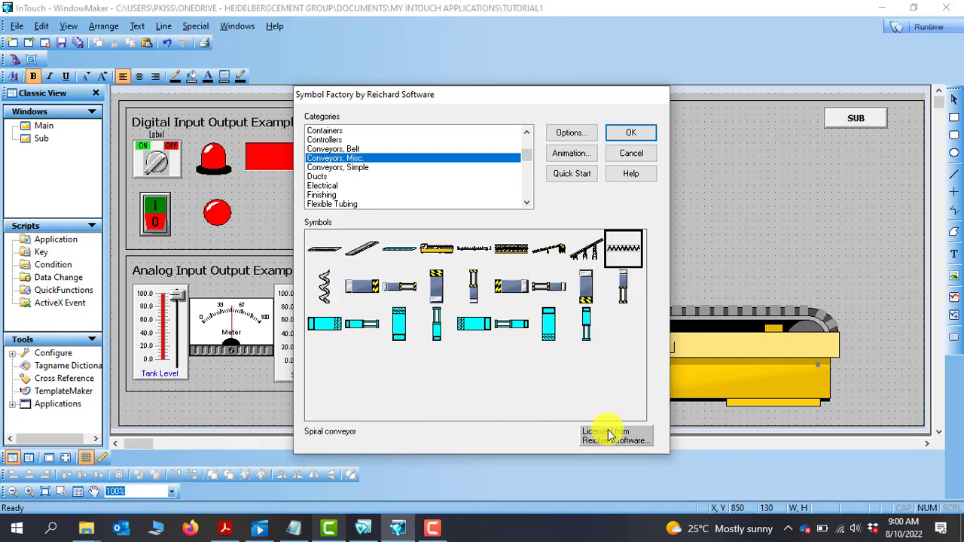
mouse_move(631, 133)
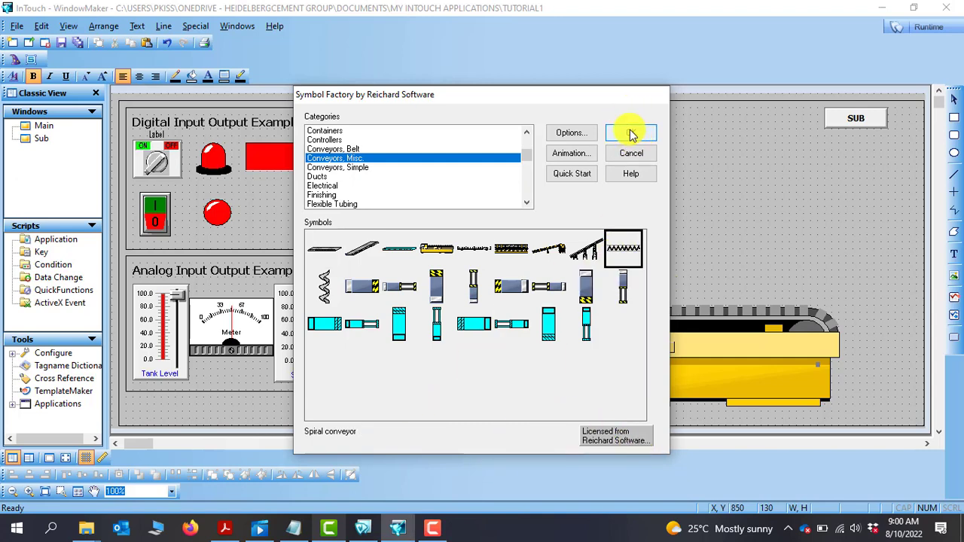
Step: Place the spiral conveyor on the Main window and break its cell via Cell/Symbol
left_click(631, 132)
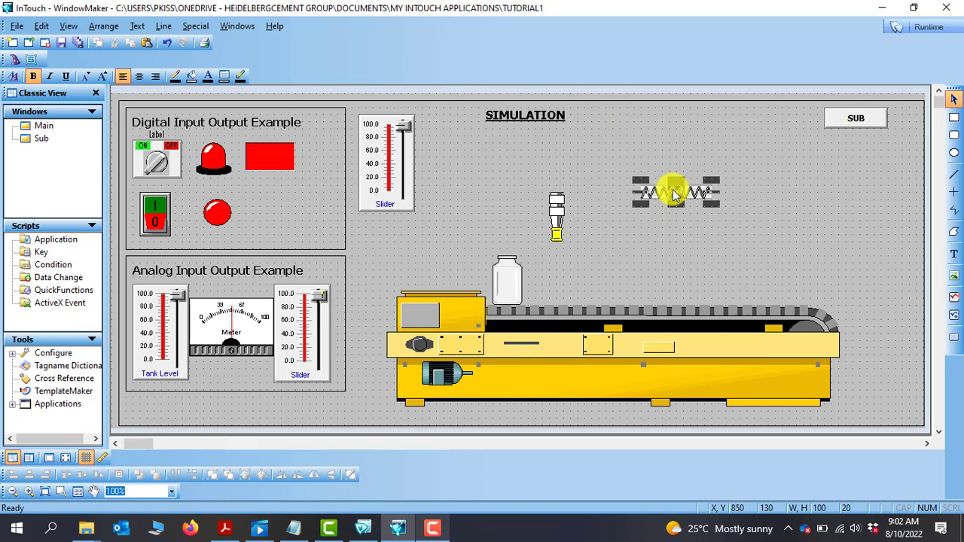
right_click(674, 192)
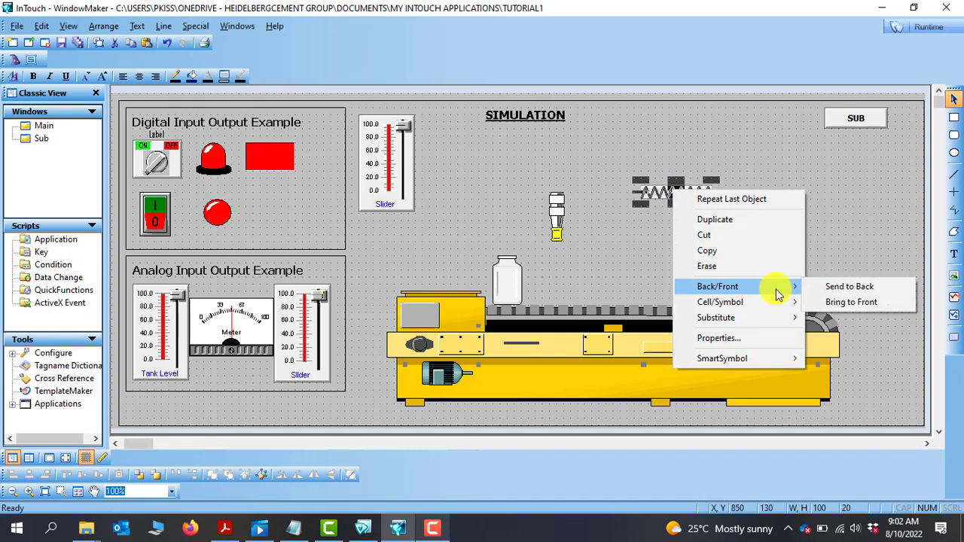
mouse_move(720, 301)
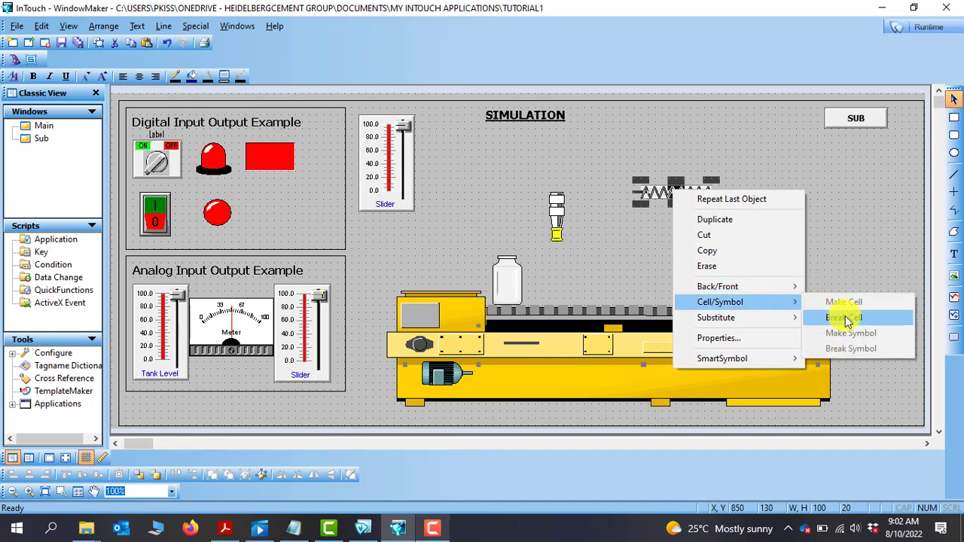
left_click(844, 317)
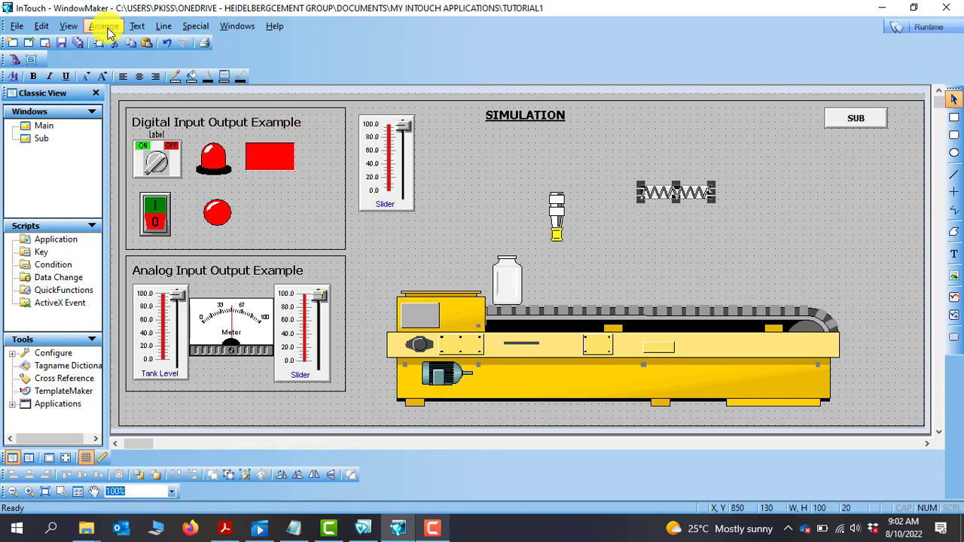
Step: Rotate the spiral conveyor clockwise with Arrange so it stands upright
left_click(103, 26)
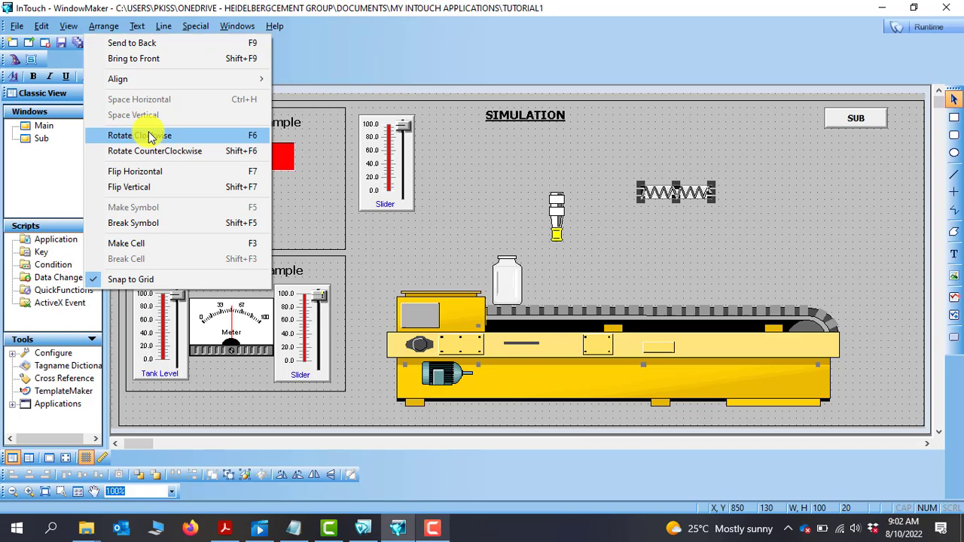
left_click(120, 135)
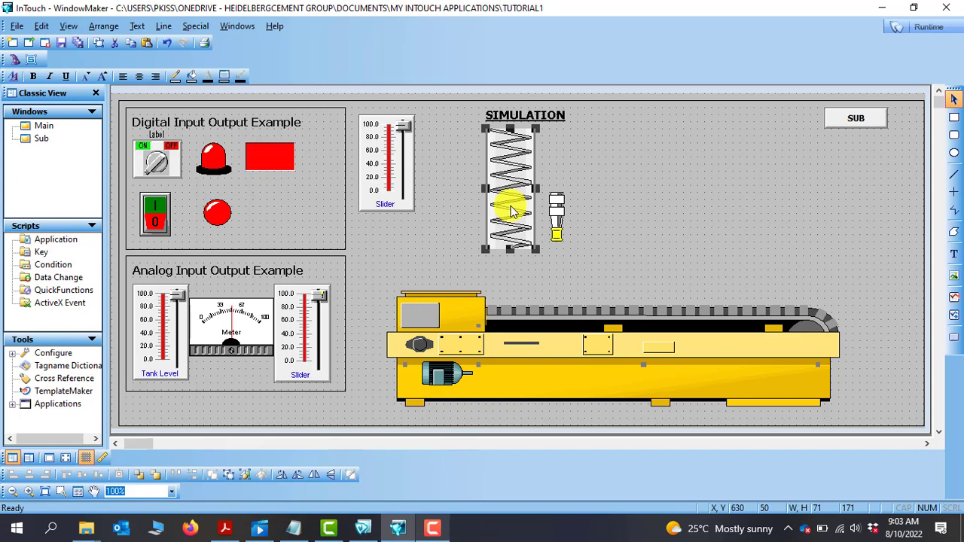
Step: Send the bottle to the back and drag it inside the spiral conveyor
right_click(512, 211)
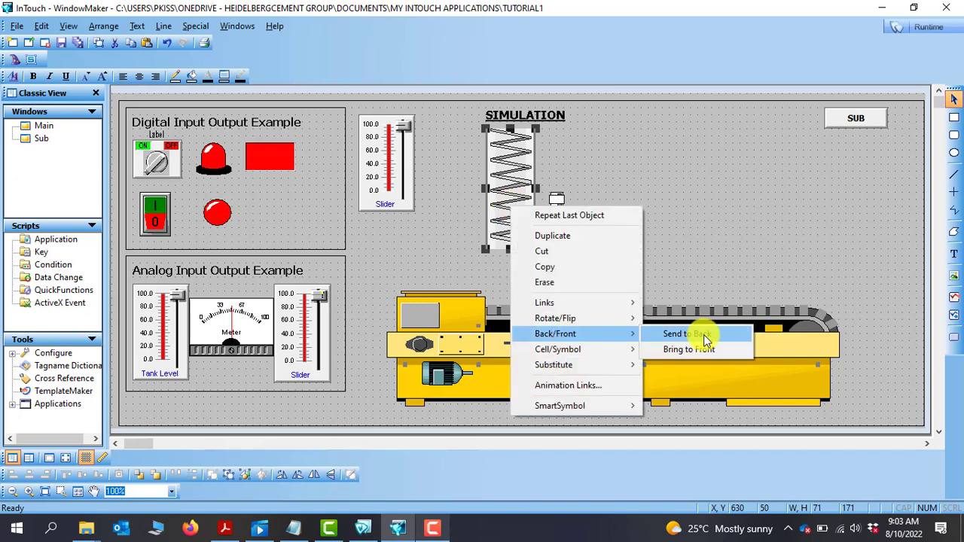
left_click(684, 334)
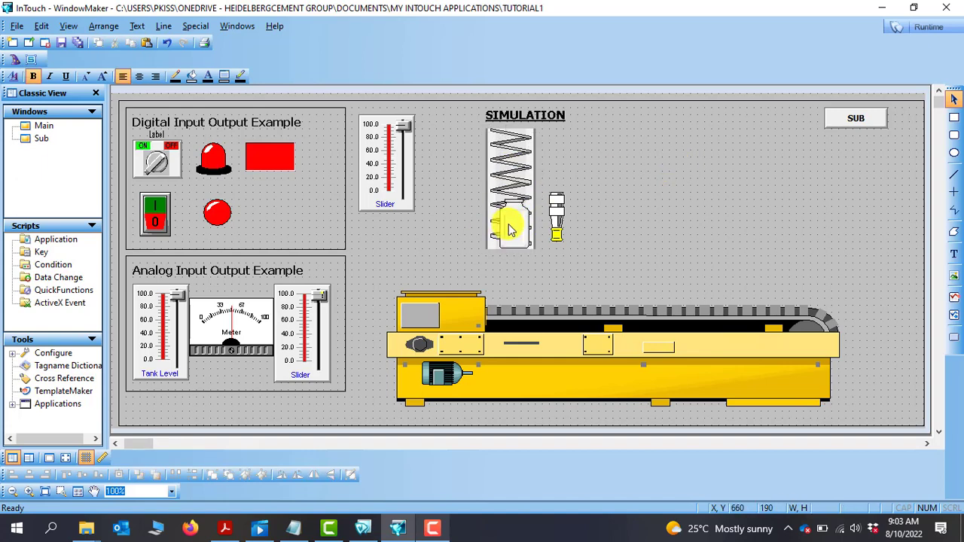
left_click_drag(510, 226, 634, 229)
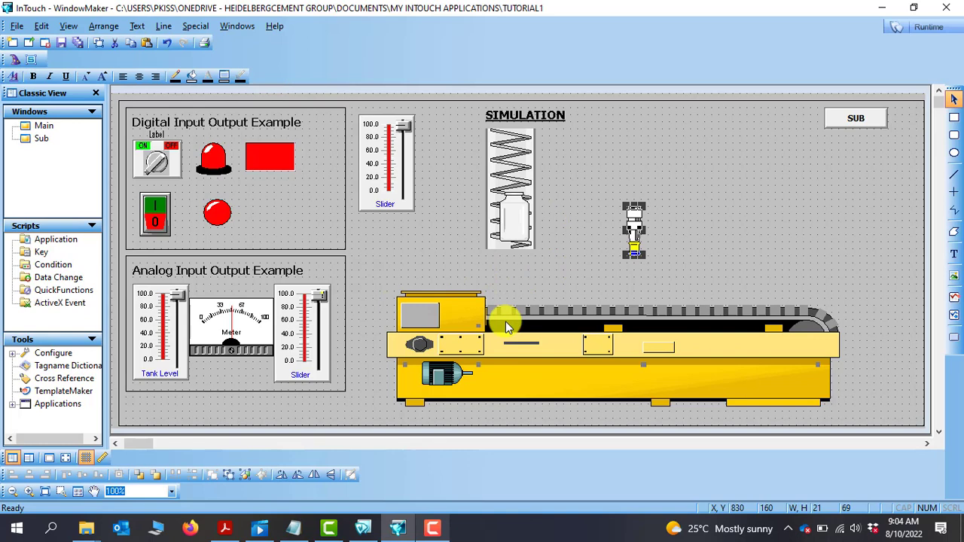
mouse_move(516, 324)
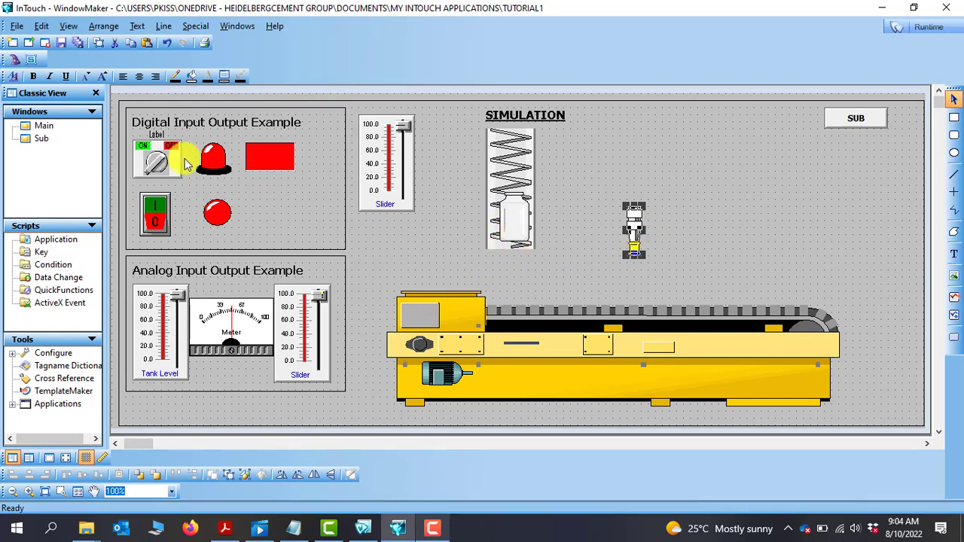
Step: Rotate the sensor sideways and move it above the belt conveyor's left end
left_click(103, 25)
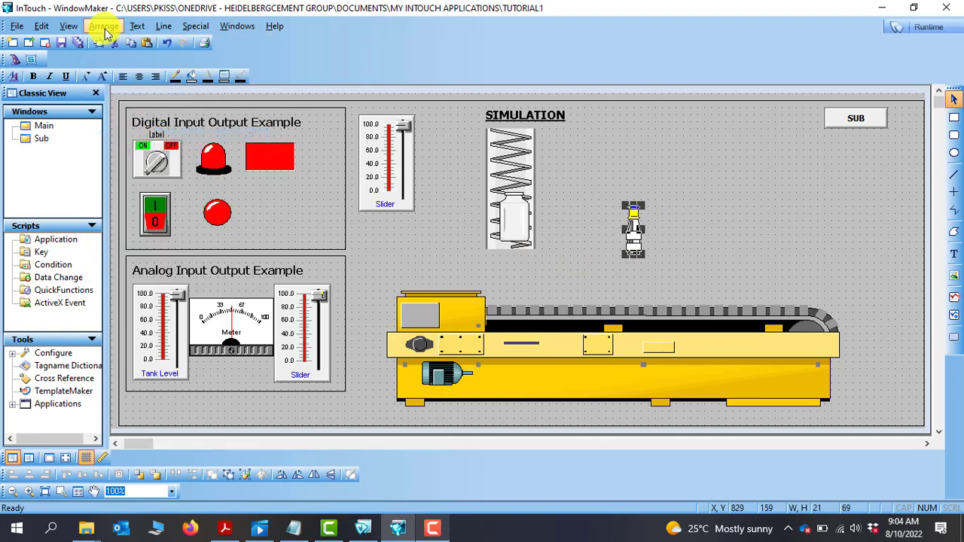
left_click(104, 25)
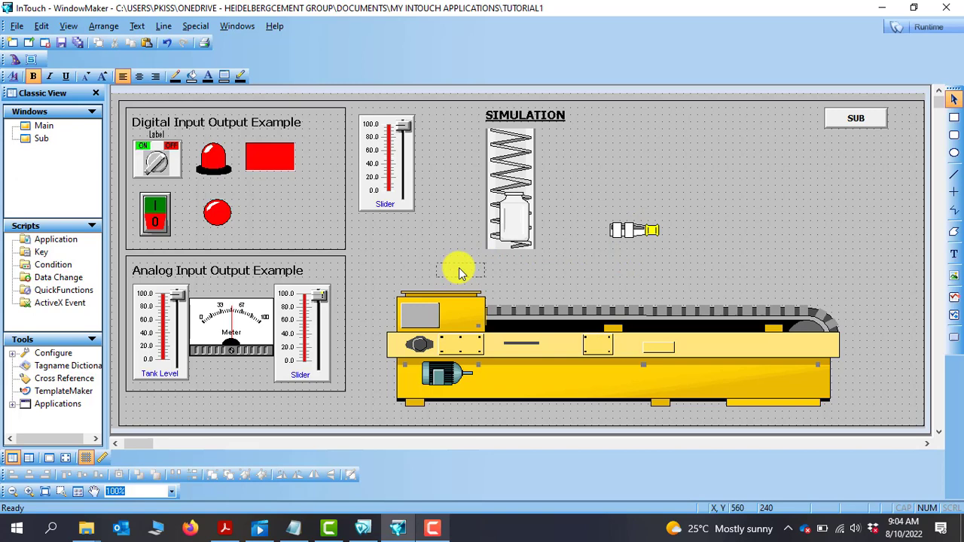
left_click_drag(635, 229, 460, 269)
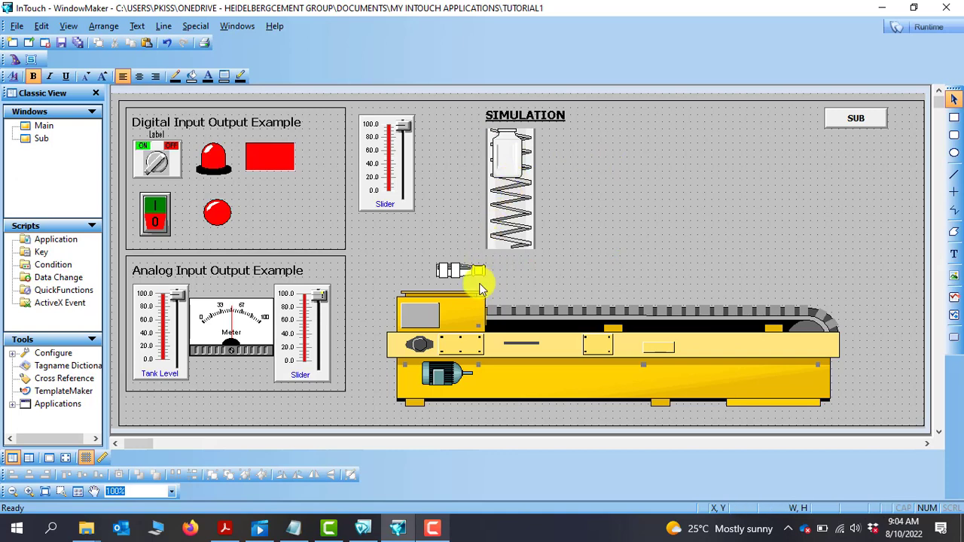
mouse_move(512, 165)
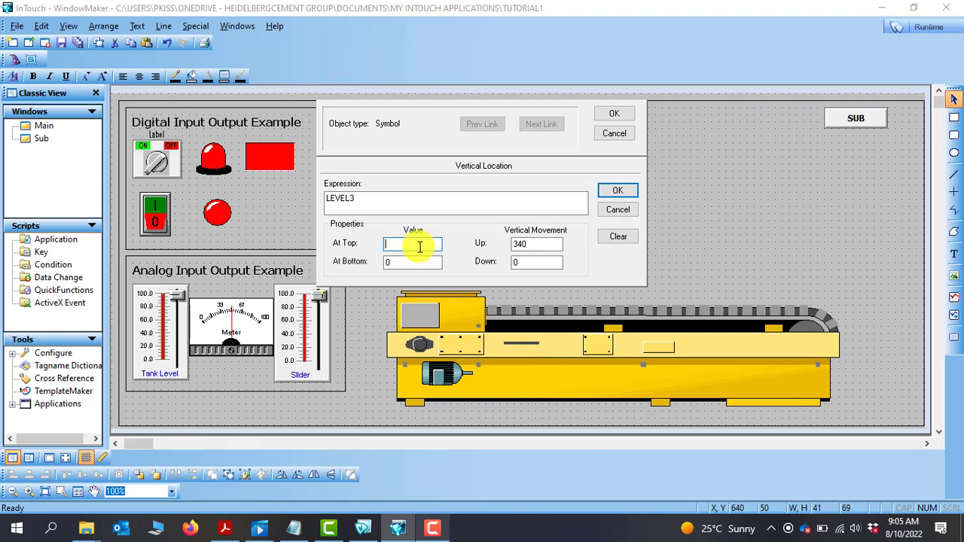
Step: Enter 100 as the At Bottom value and 300 as the Down offset
type("100")
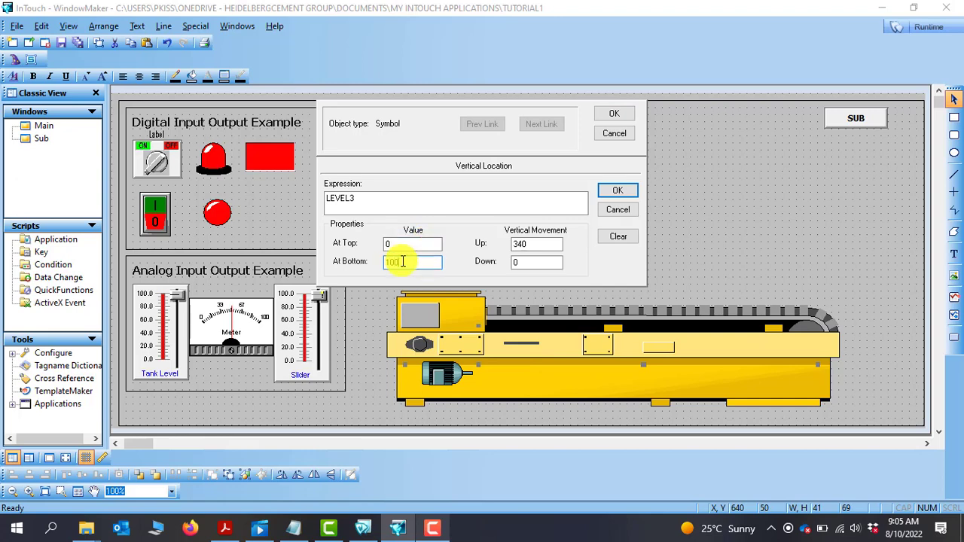
mouse_move(524, 290)
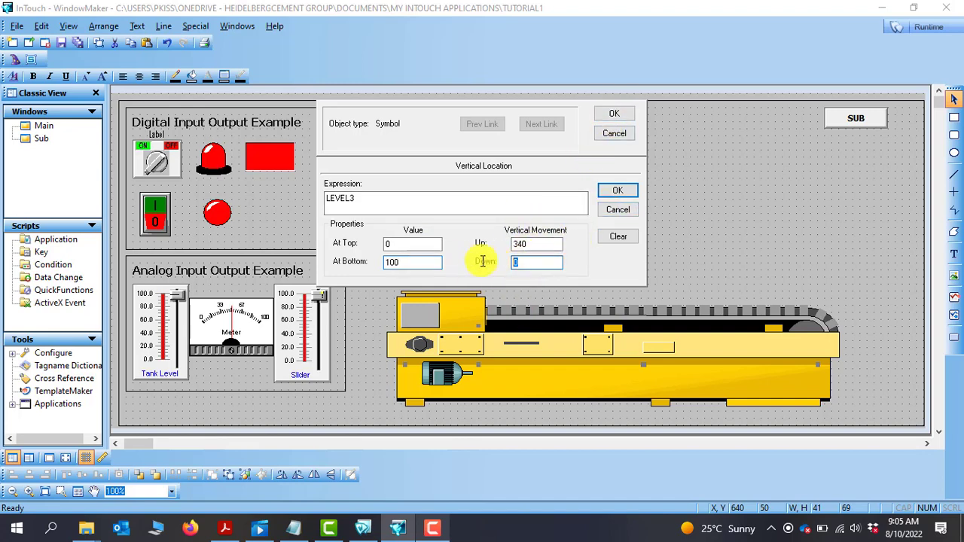
type("300")
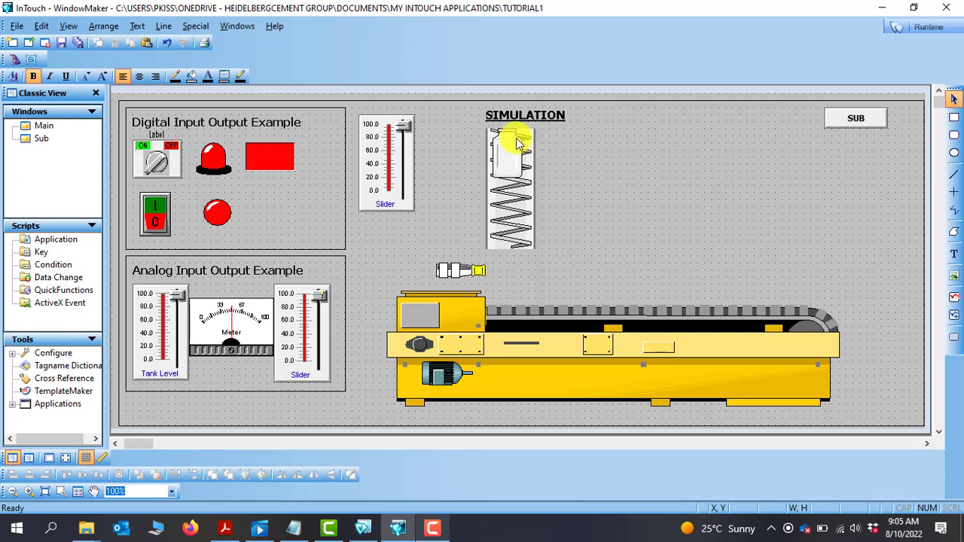
mouse_move(539, 128)
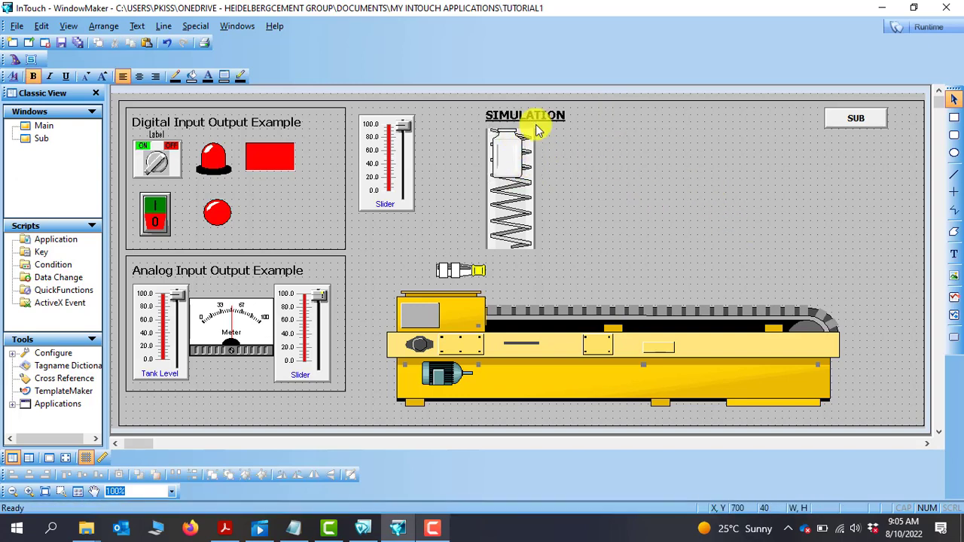
mouse_move(533, 243)
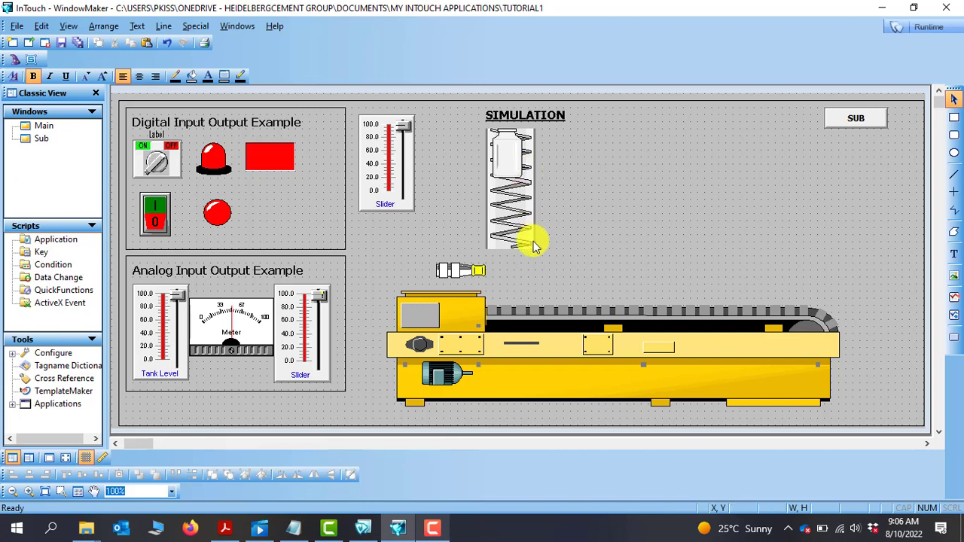
mouse_move(535, 305)
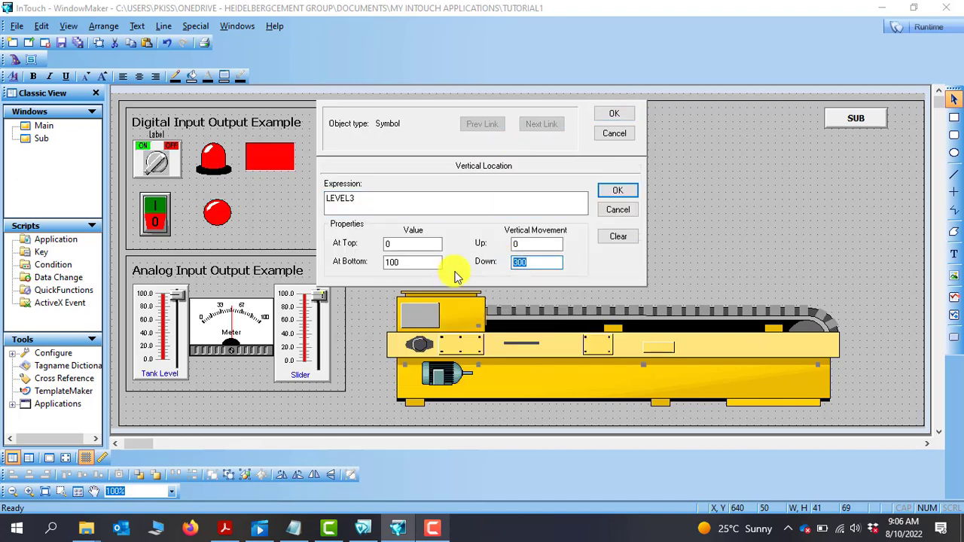
Step: Confirm the bottle's Vertical Location settings and close its Animation Links dialog
left_click(616, 190)
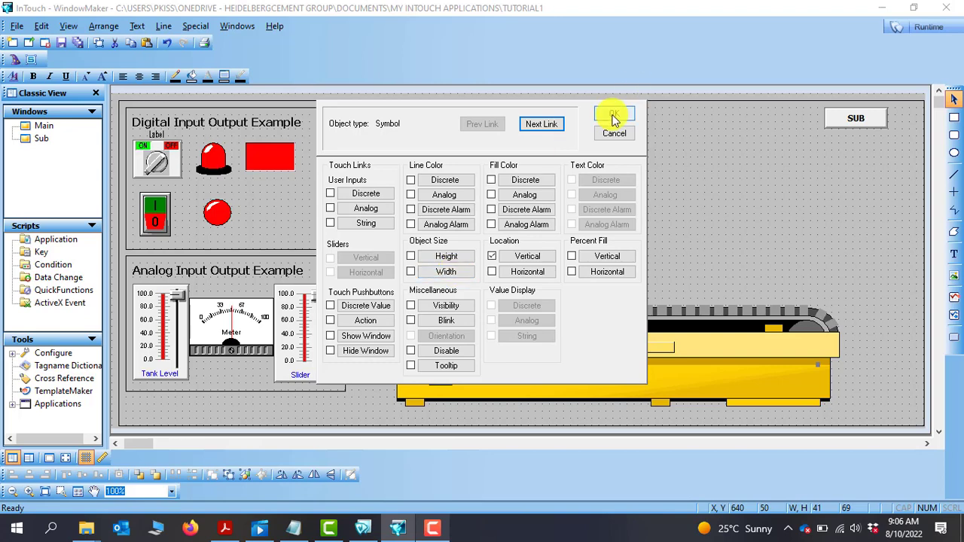
left_click(614, 117)
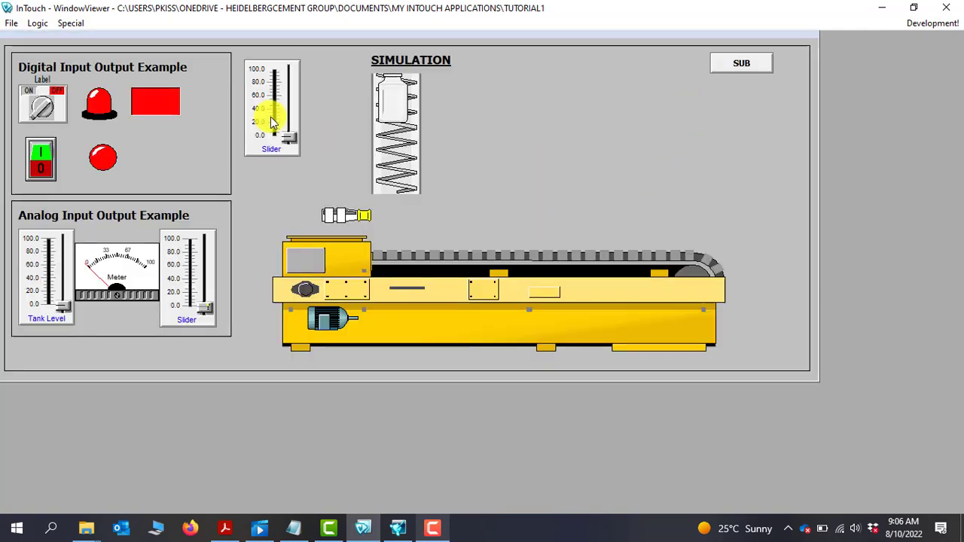
Step: Test the slider from 0 to 100, adjust the bottle's link, and rerun
left_click_drag(271, 121, 290, 132)
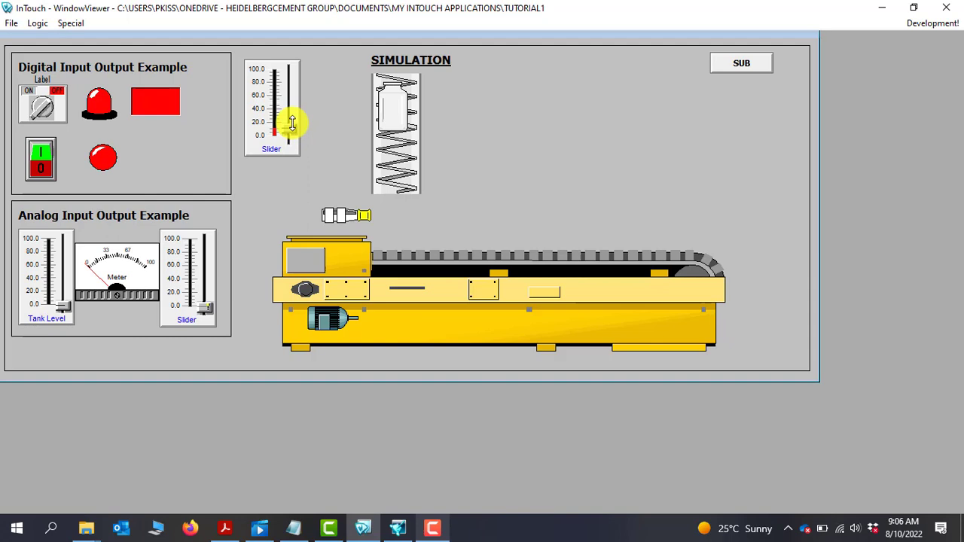
left_click_drag(291, 124, 291, 83)
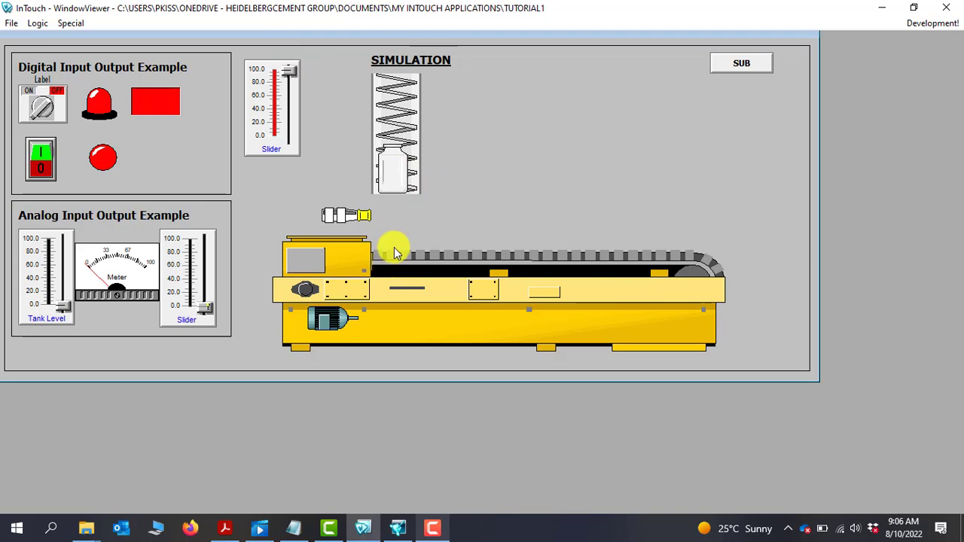
mouse_move(926, 37)
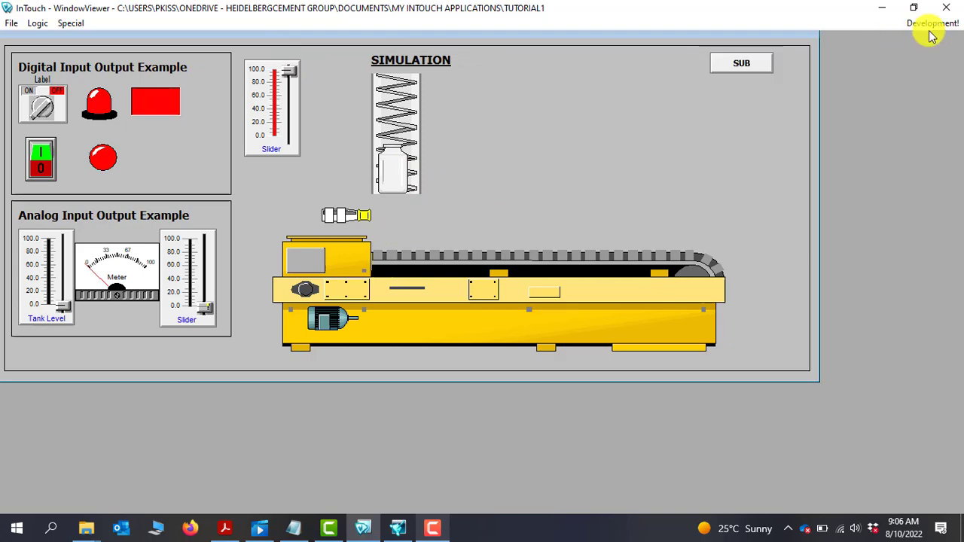
left_click(932, 23)
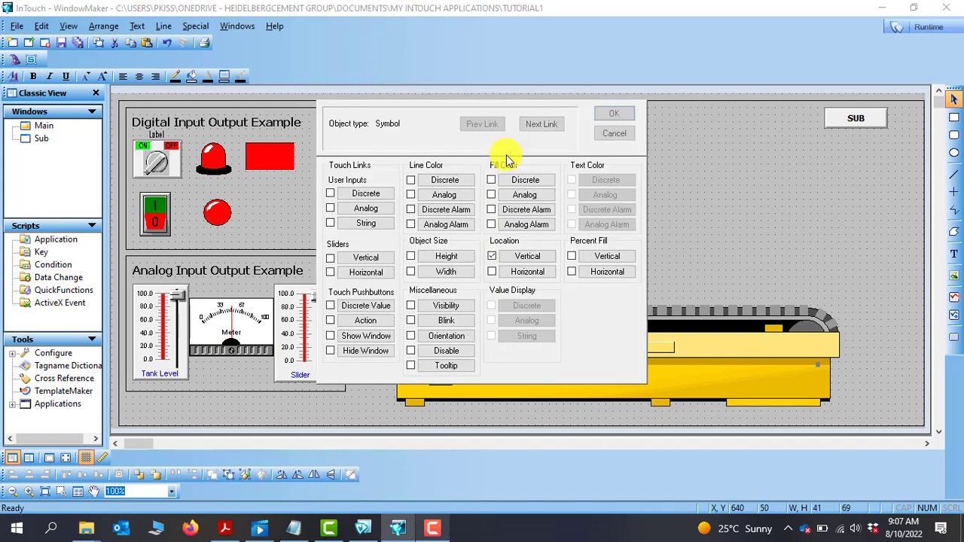
left_click(491, 256)
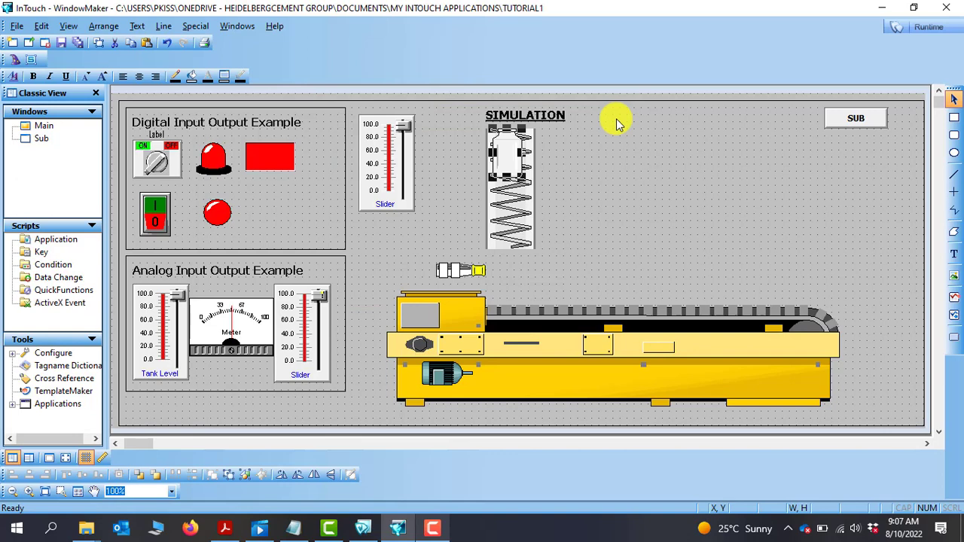
left_click(928, 27)
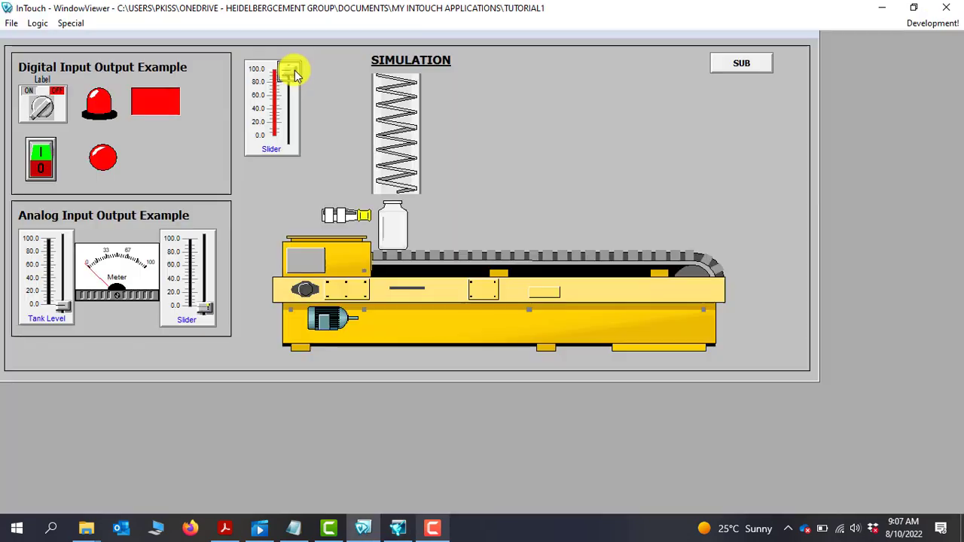
left_click_drag(292, 72, 284, 147)
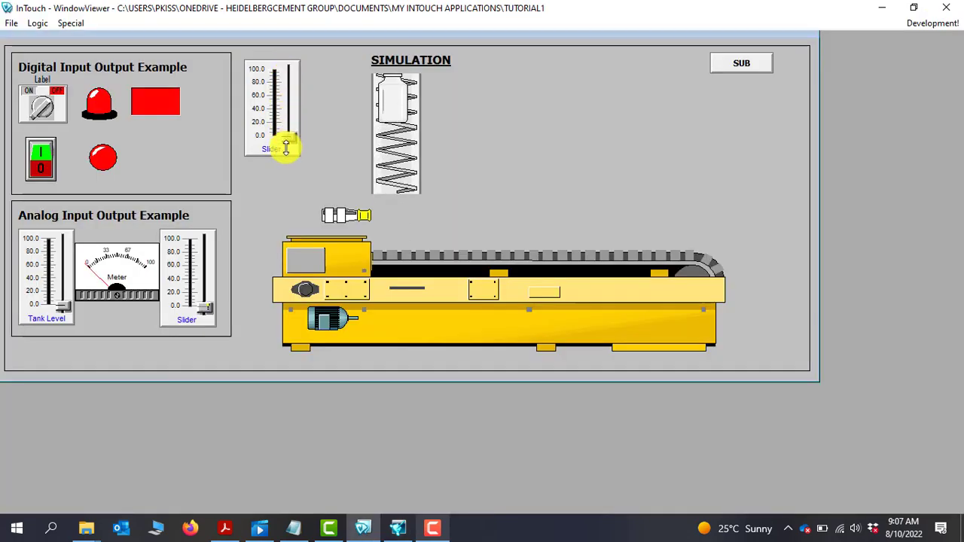
left_click_drag(286, 145, 288, 124)
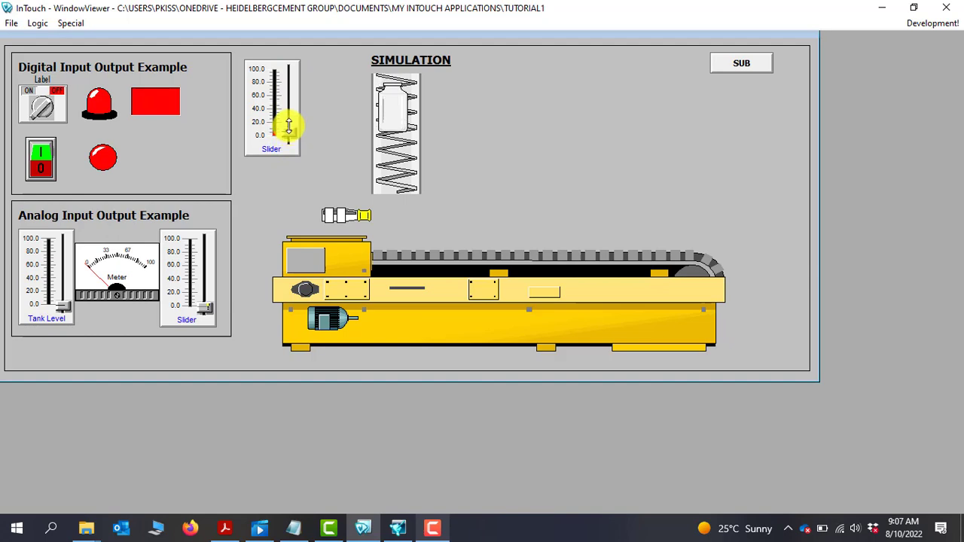
left_click_drag(288, 125, 289, 87)
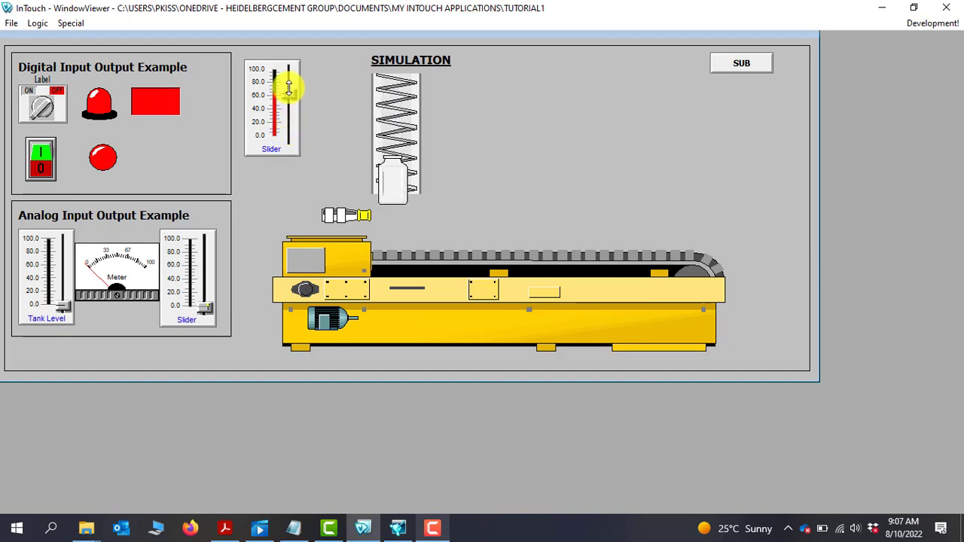
left_click_drag(288, 85, 285, 58)
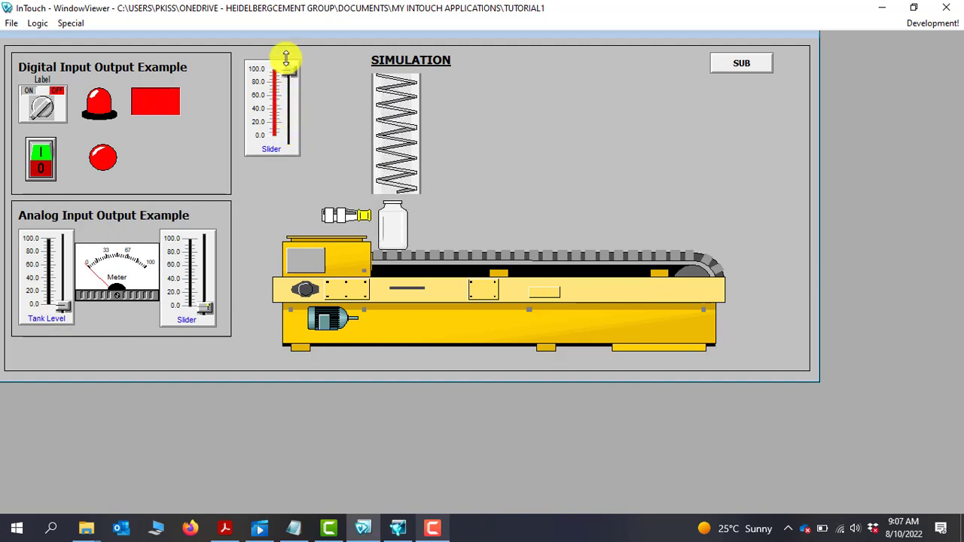